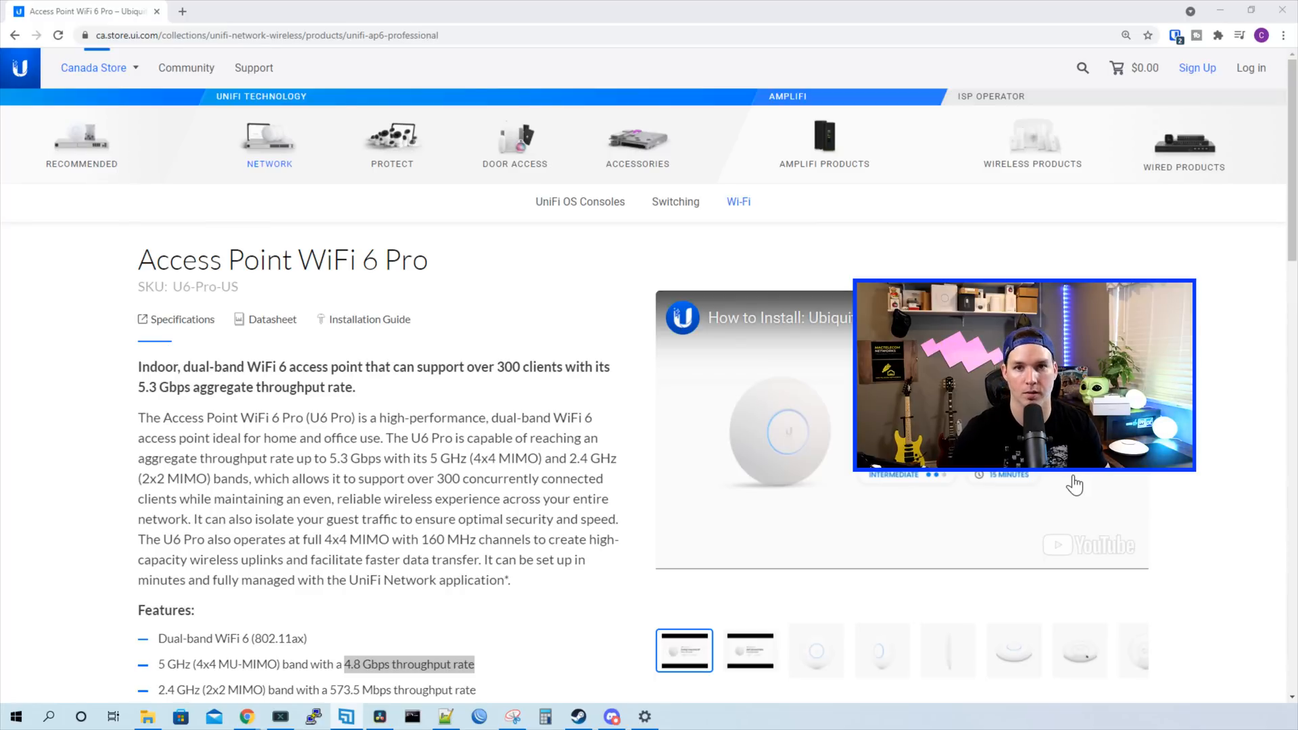
Scroll down through the current page before switching to the blog.
{"action": "scroll", "scroll_direction": "down", "scroll_amount": 3}
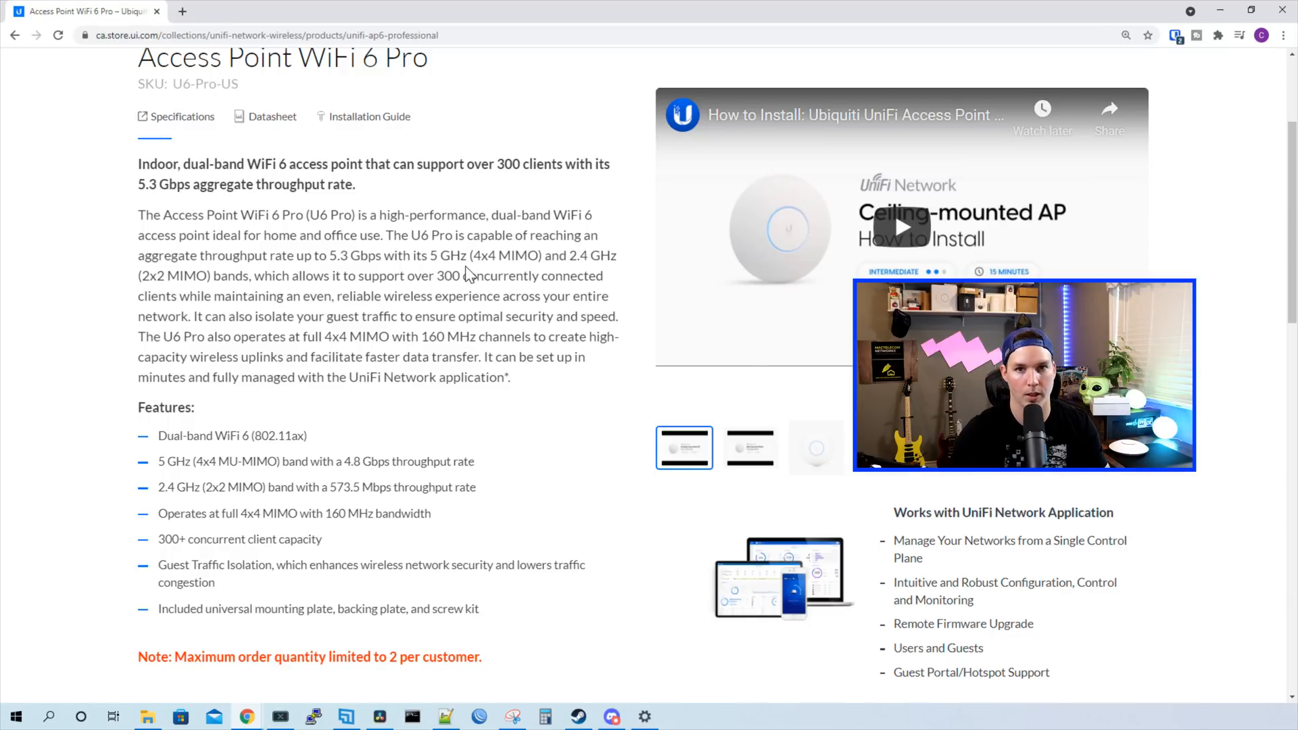
{"action": "scroll", "scroll_direction": "down", "scroll_amount": 3}
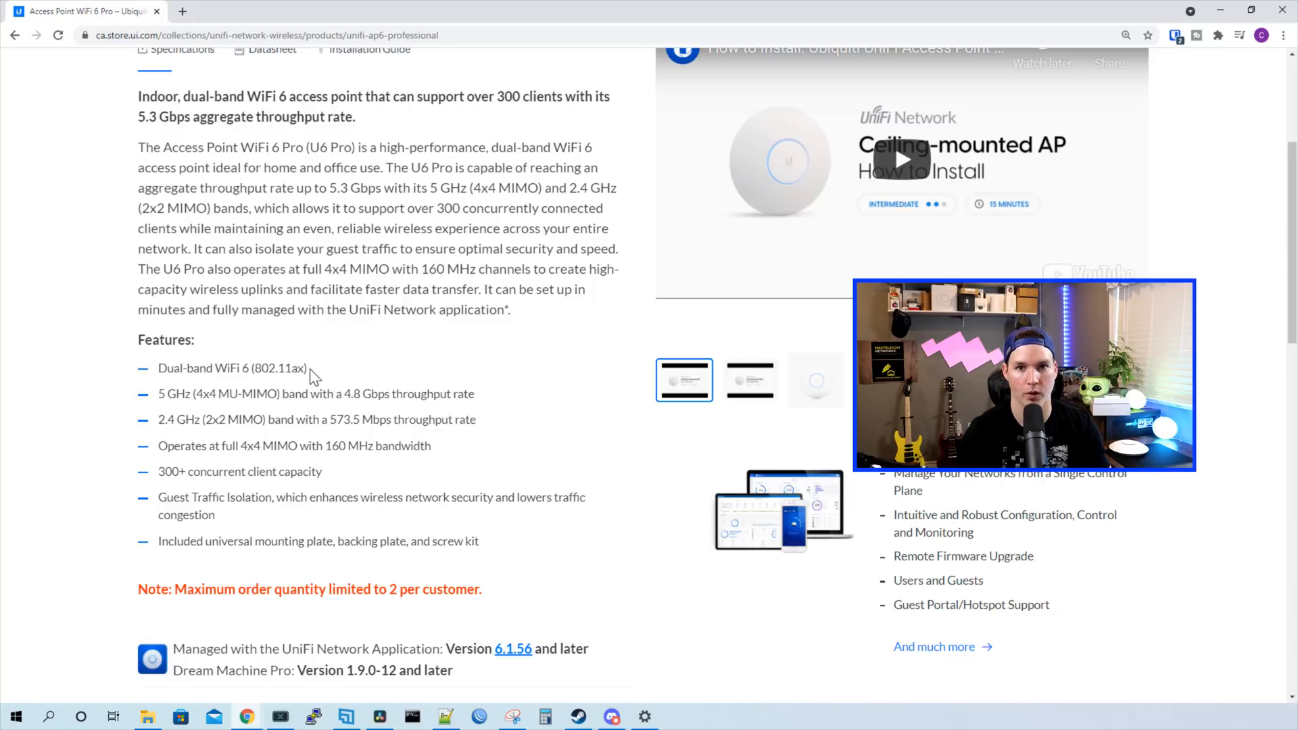
{"action": "scroll", "scroll_direction": "down", "scroll_amount": 3}
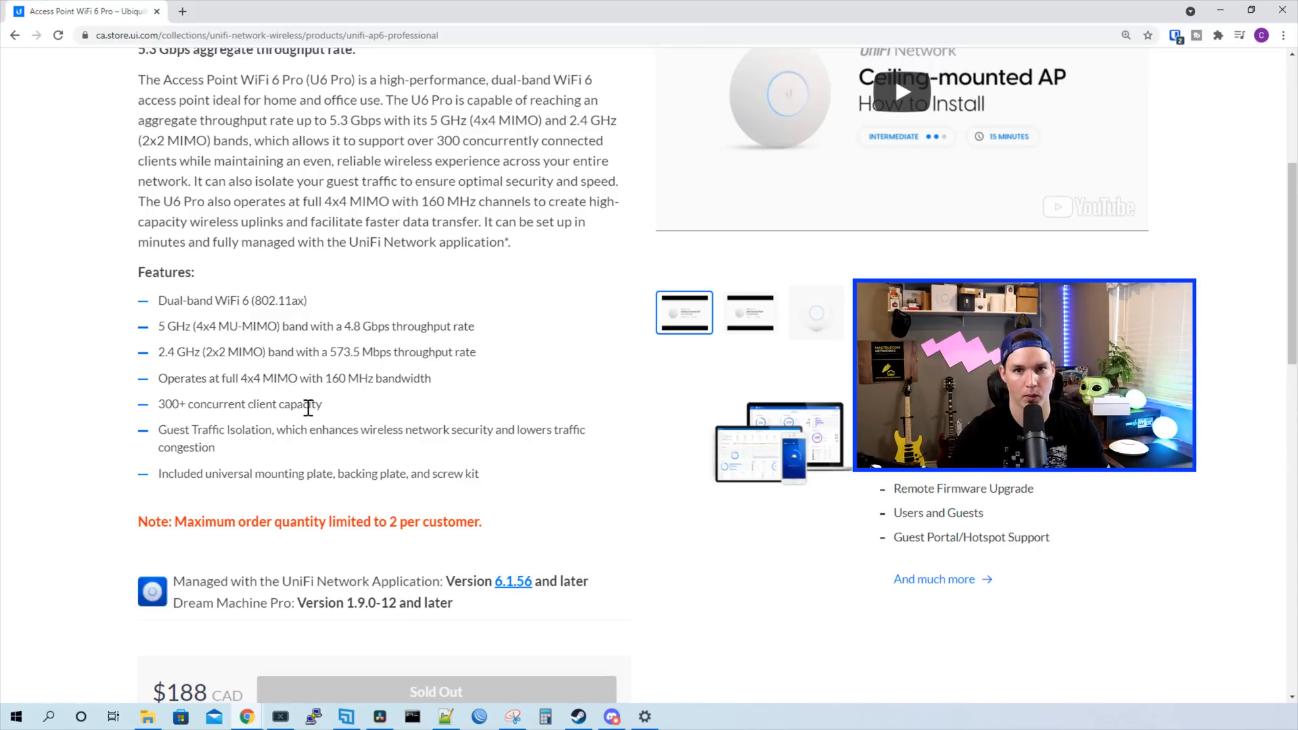
{"action": "scroll", "scroll_direction": "down", "scroll_amount": 3}
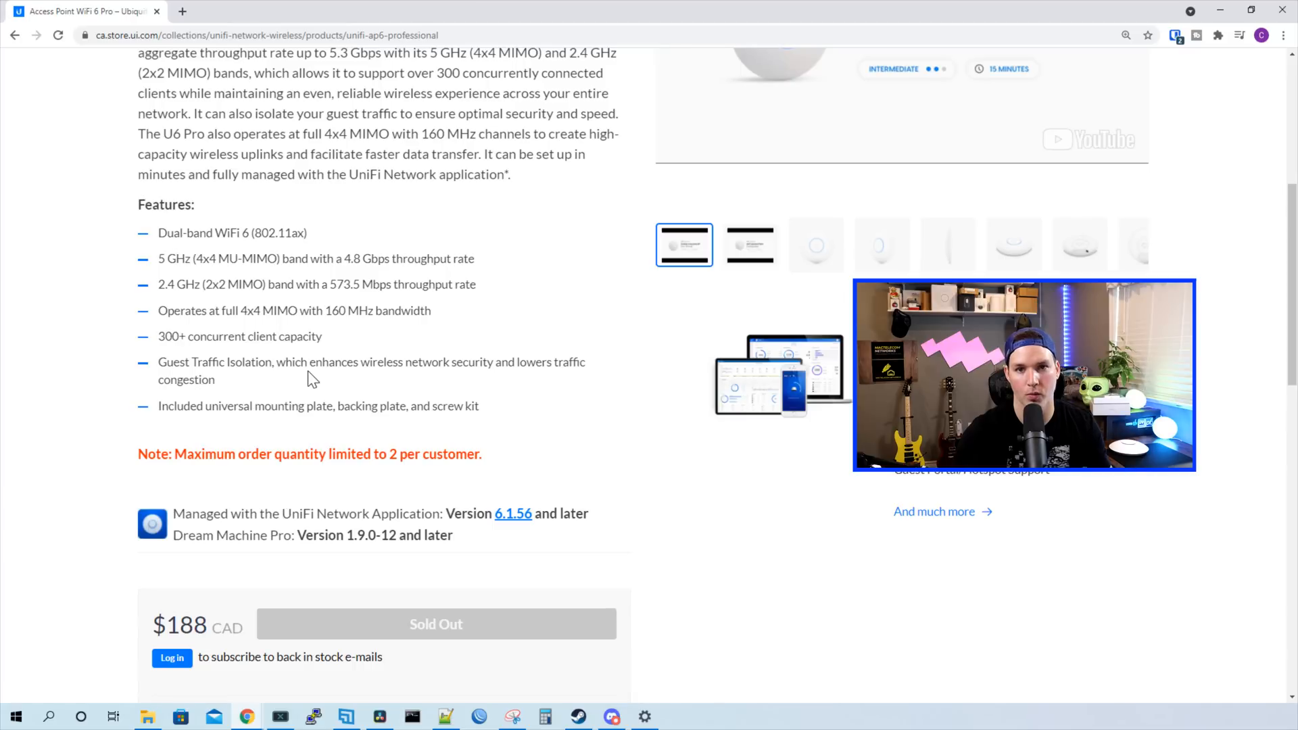
{"action": "mouse_move", "coordinate": [292, 431]}
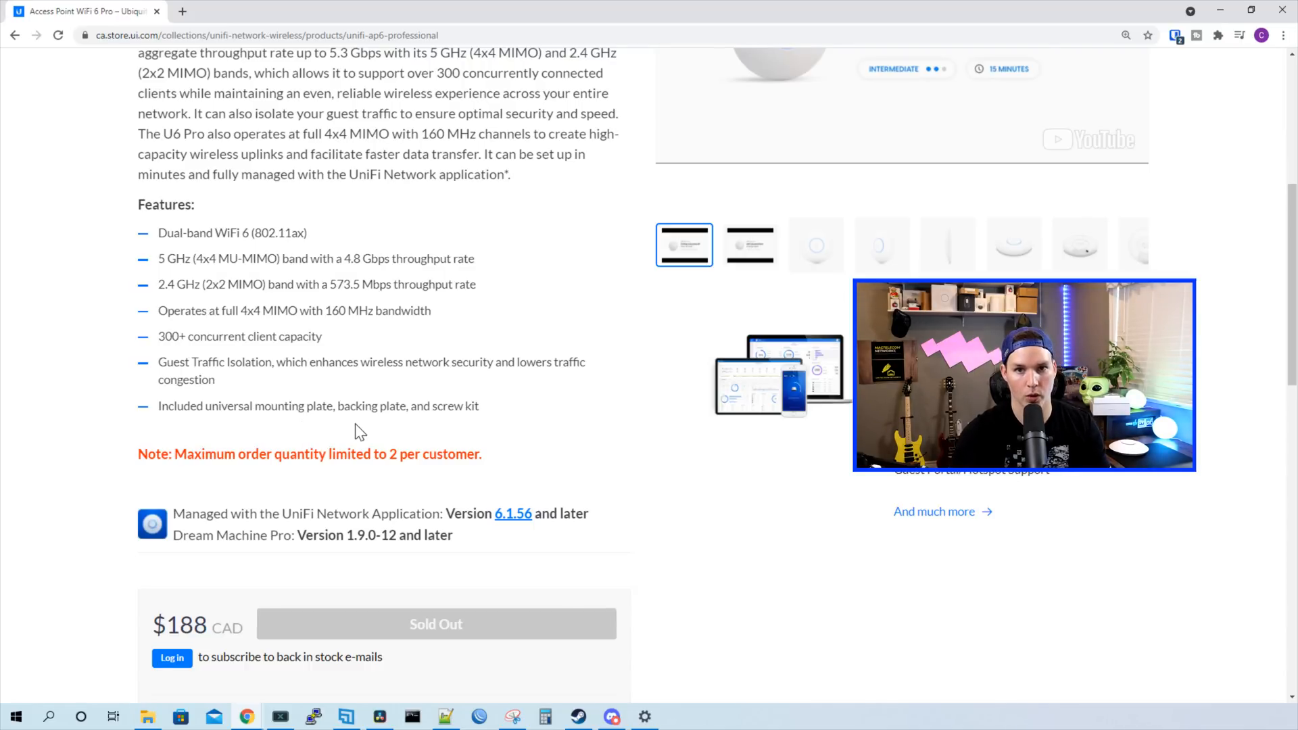
{"action": "scroll", "scroll_direction": "down", "scroll_amount": 3}
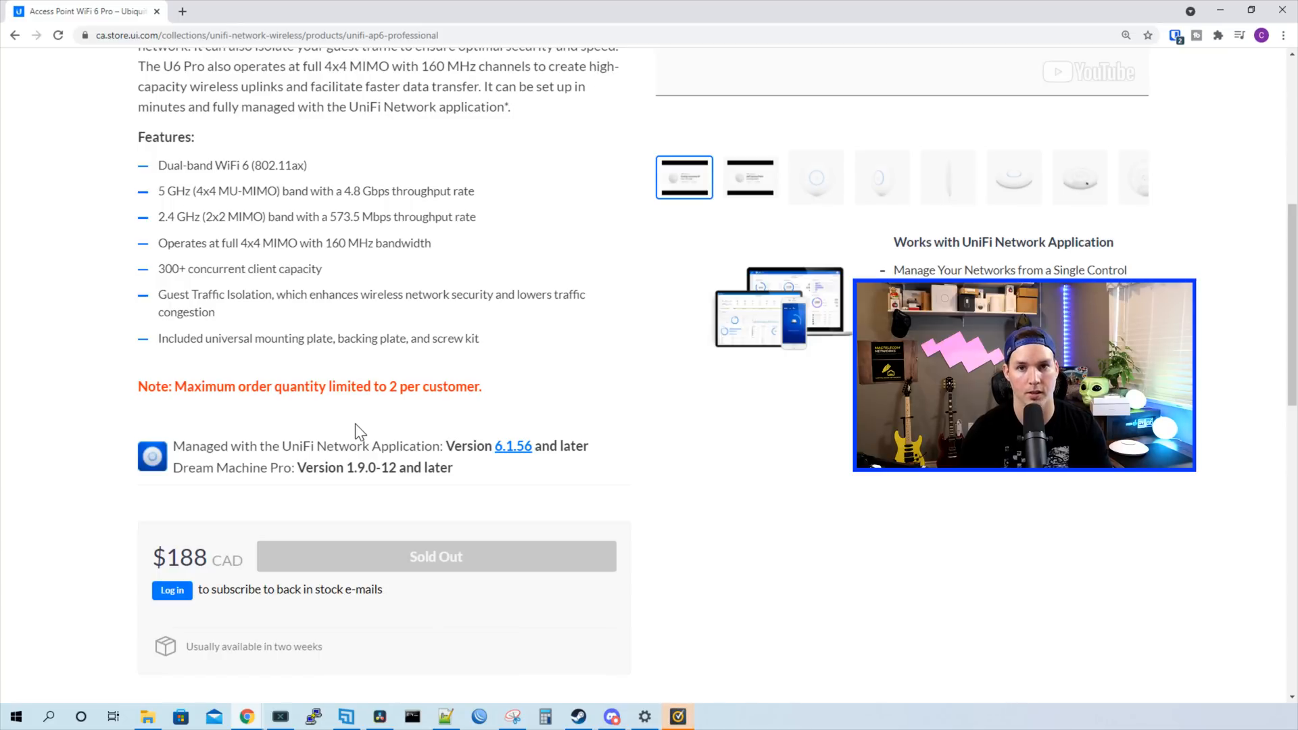
Bring up the UniFi APs (July 2021) comparison table on Evan McCann's blog, then return to UniFi.
{"action": "left_click", "coordinate": [244, 11]}
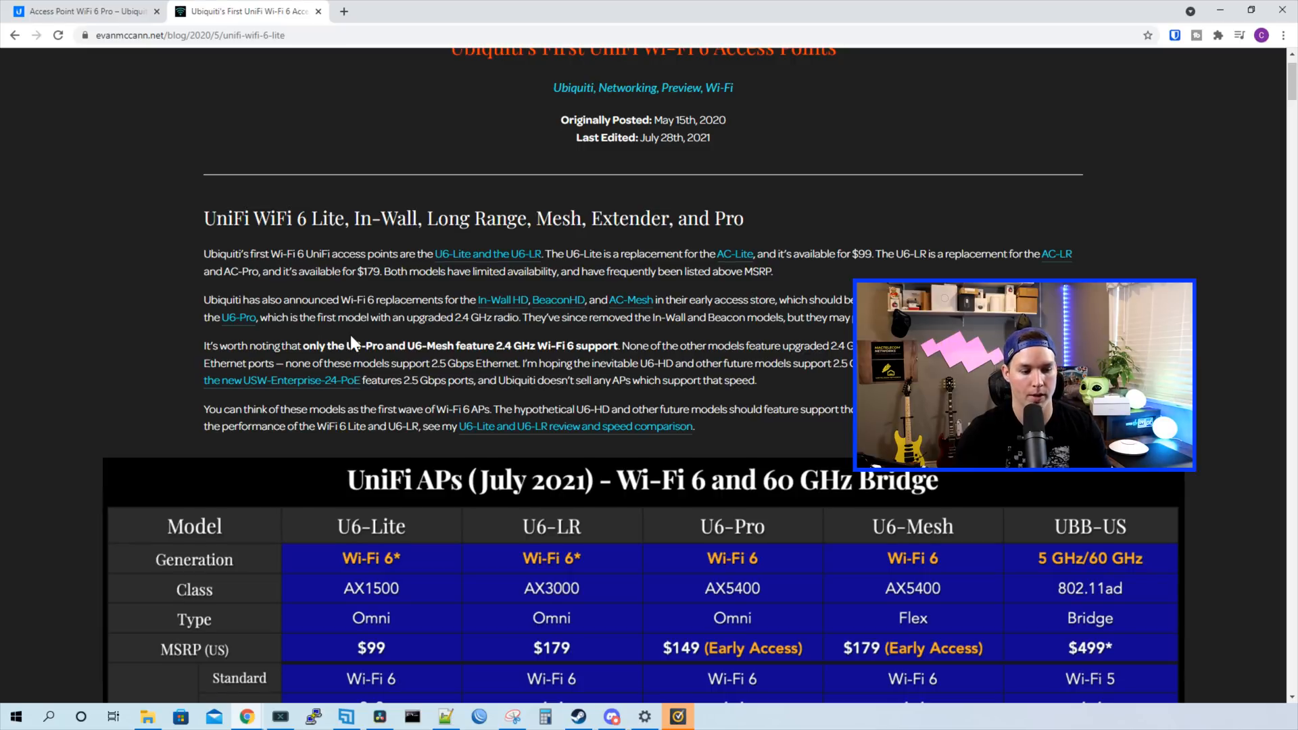
{"action": "scroll", "scroll_direction": "down", "scroll_amount": 3}
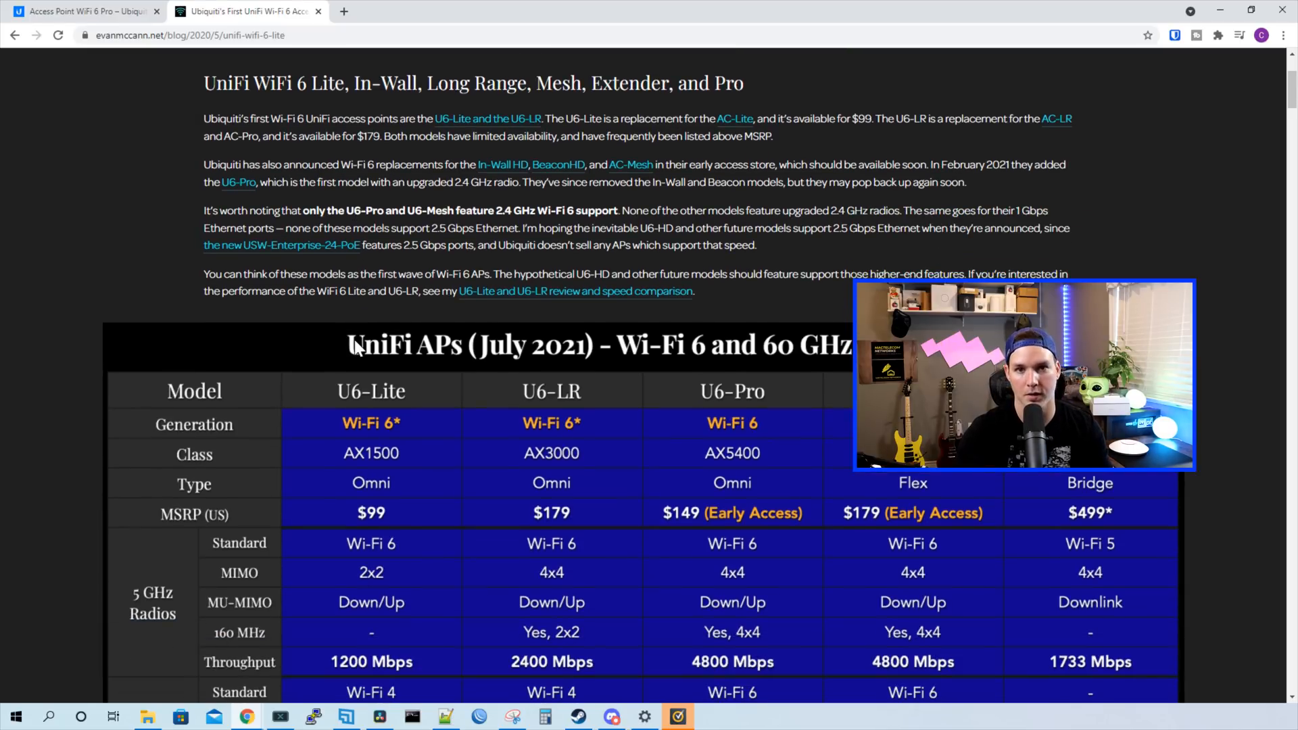
{"action": "scroll", "scroll_direction": "down", "scroll_amount": 3}
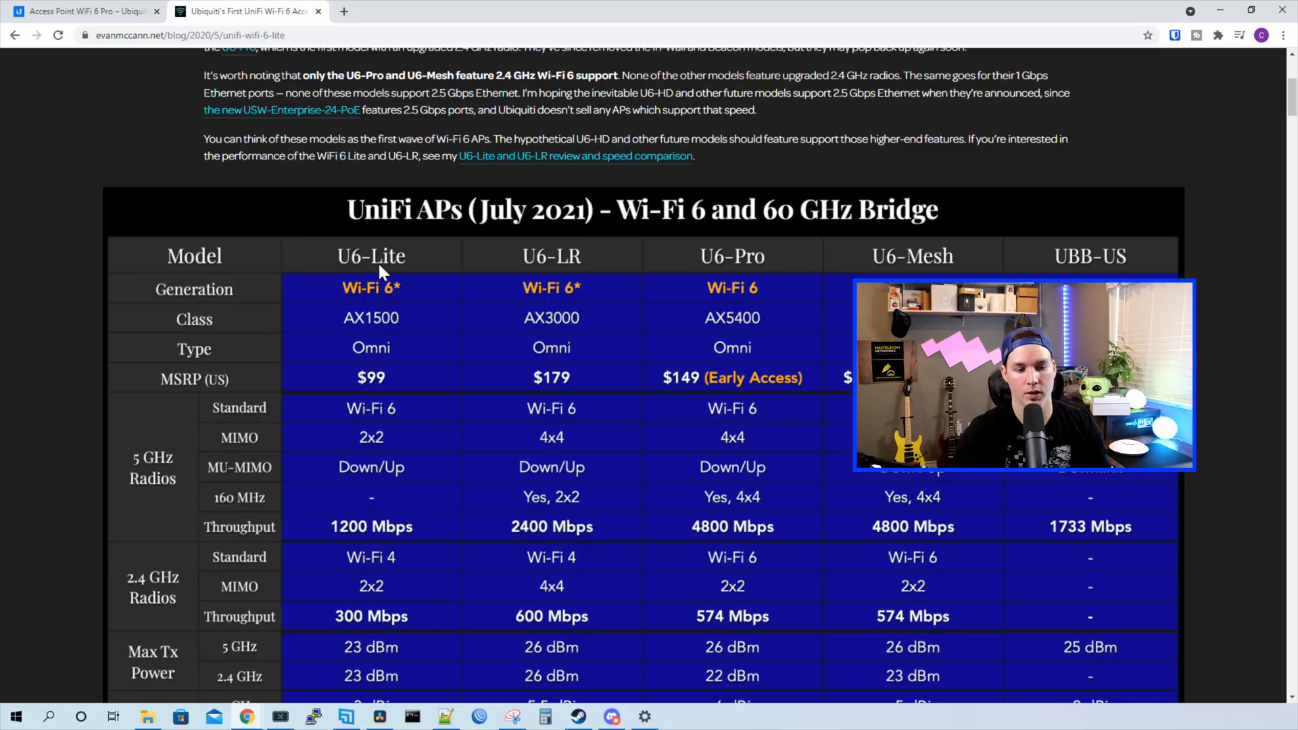
{"action": "mouse_move", "coordinate": [735, 253]}
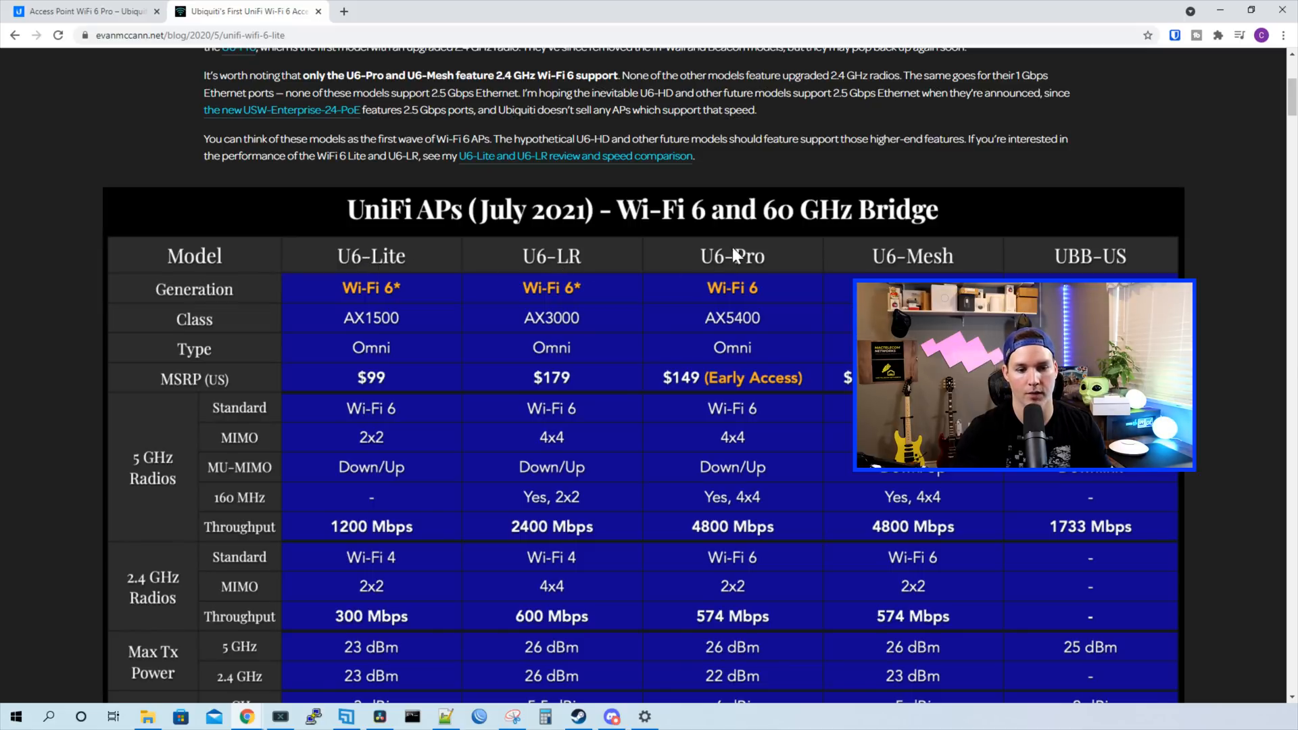
{"action": "mouse_move", "coordinate": [779, 398]}
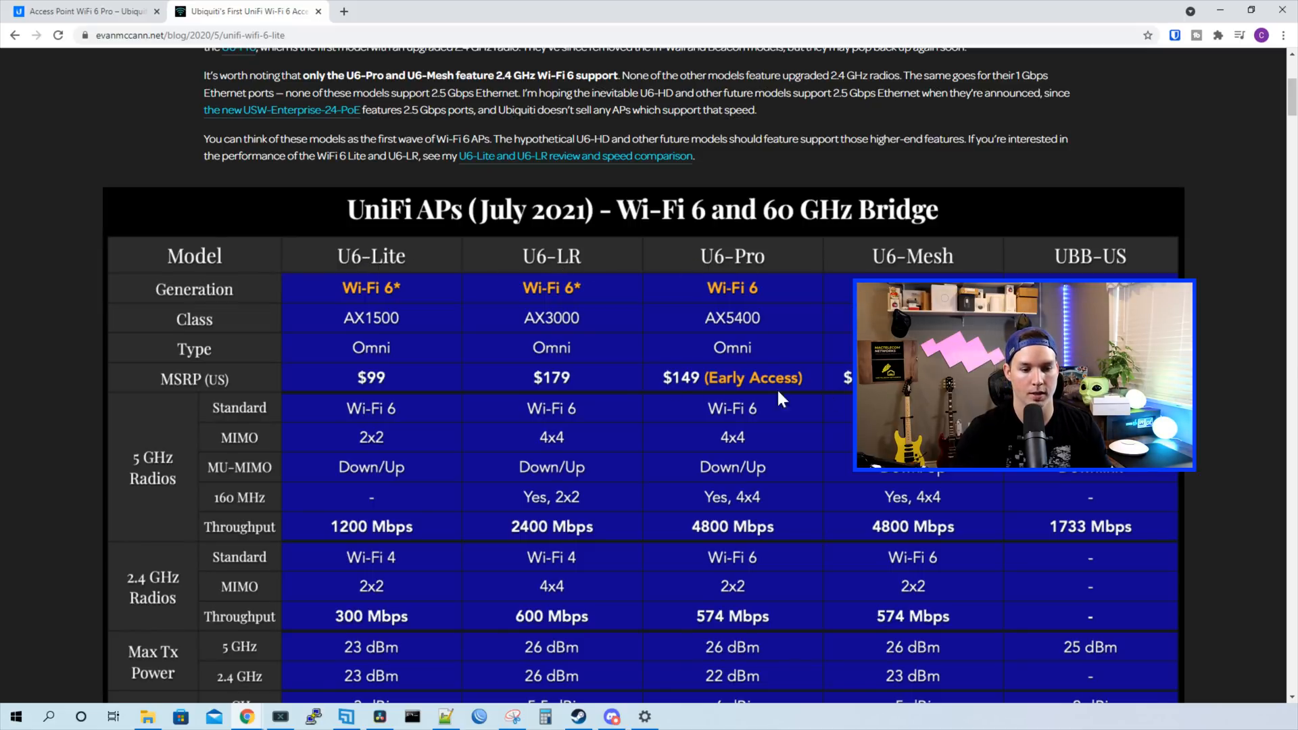
{"action": "mouse_move", "coordinate": [761, 394]}
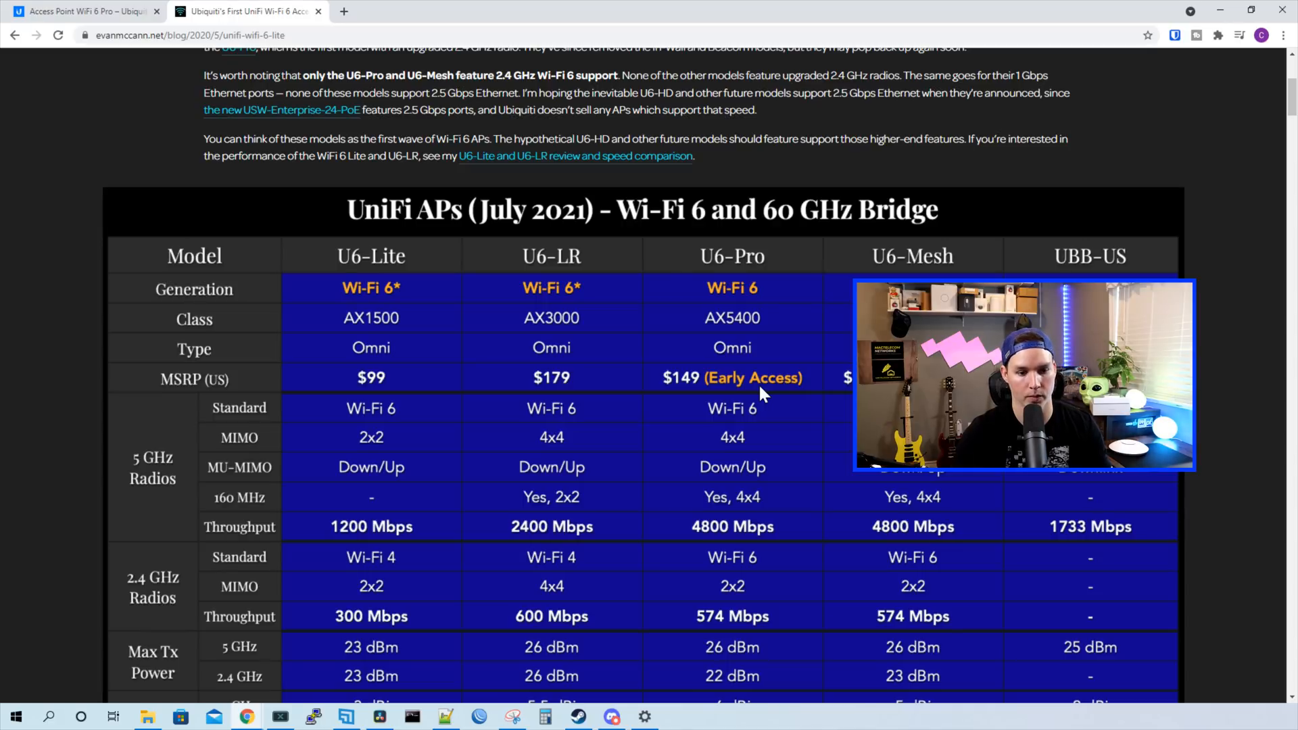
{"action": "mouse_move", "coordinate": [775, 366]}
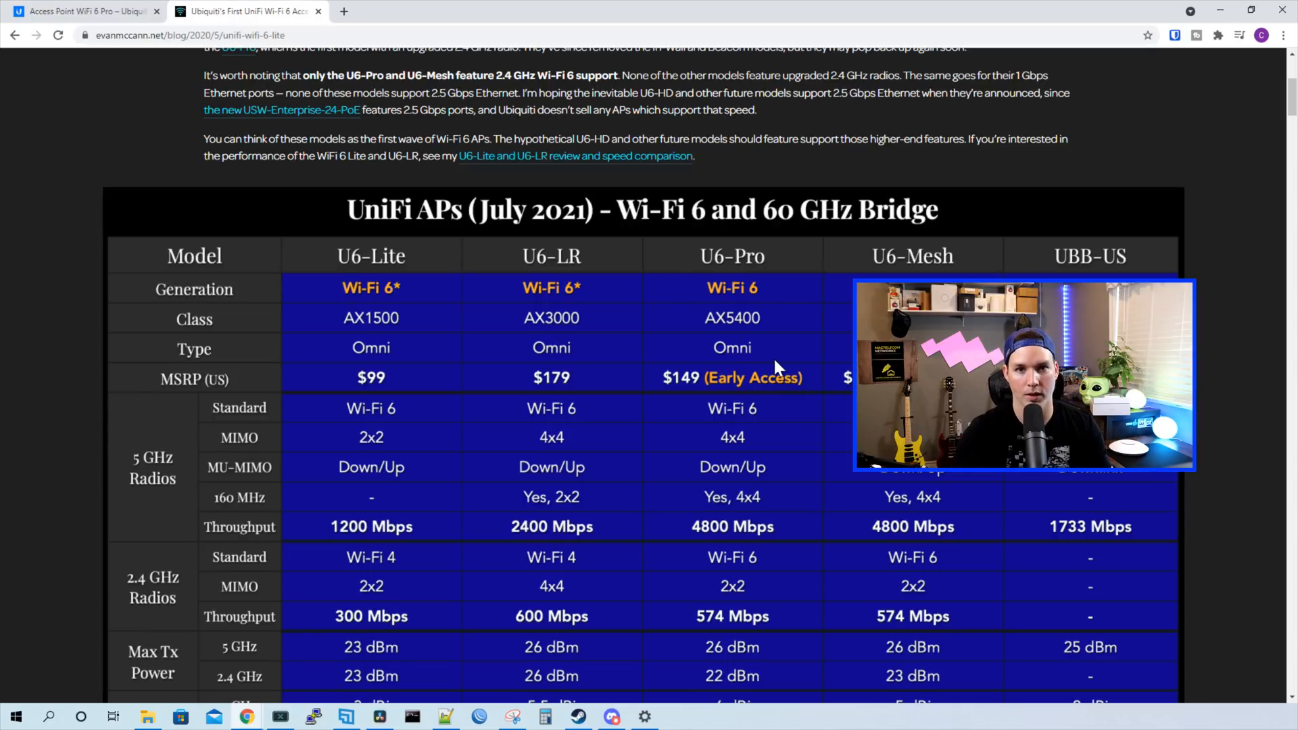
{"action": "scroll", "scroll_direction": "down", "scroll_amount": 3}
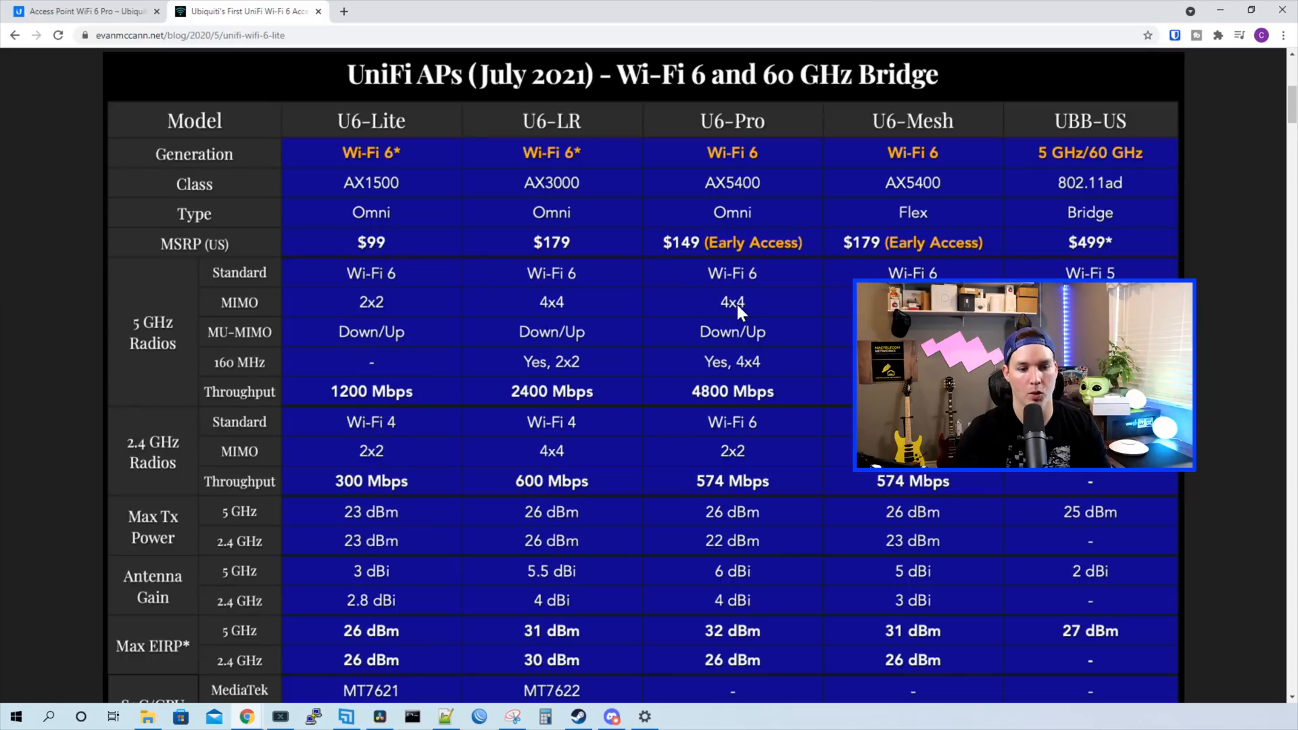
{"action": "mouse_move", "coordinate": [748, 345]}
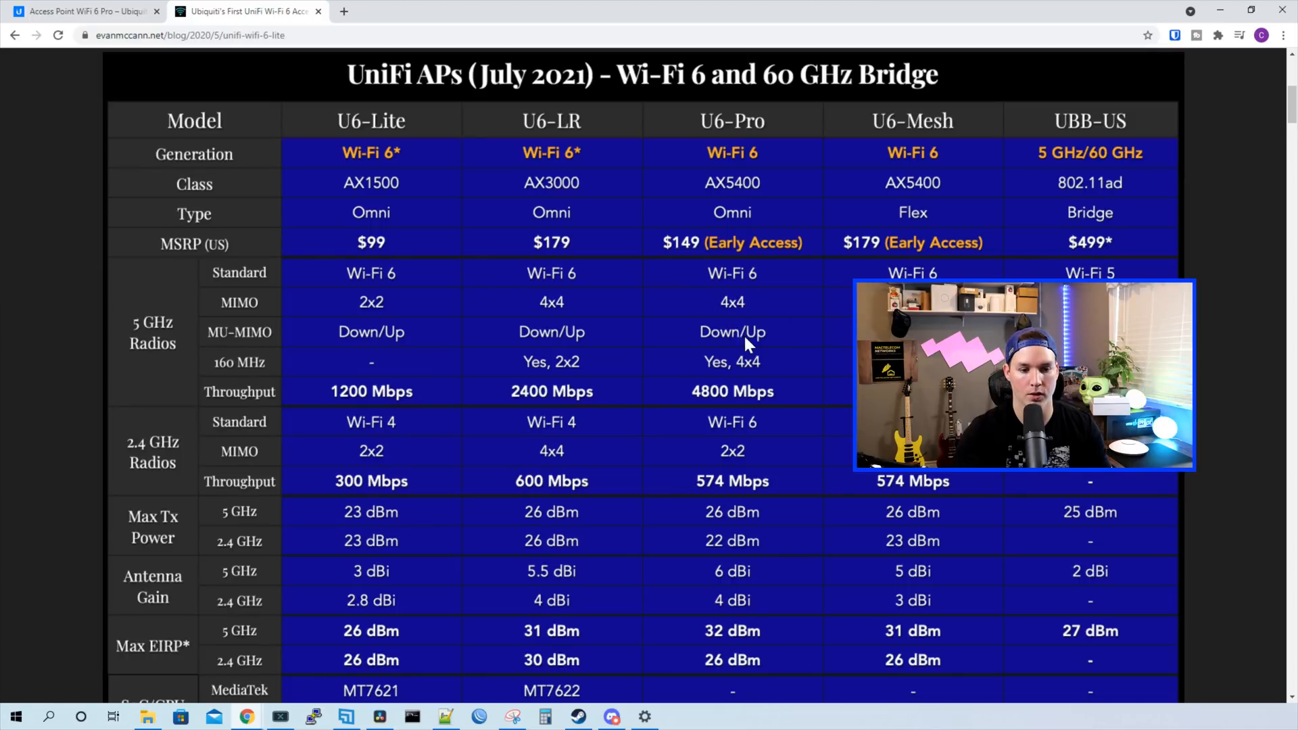
{"action": "mouse_move", "coordinate": [729, 373]}
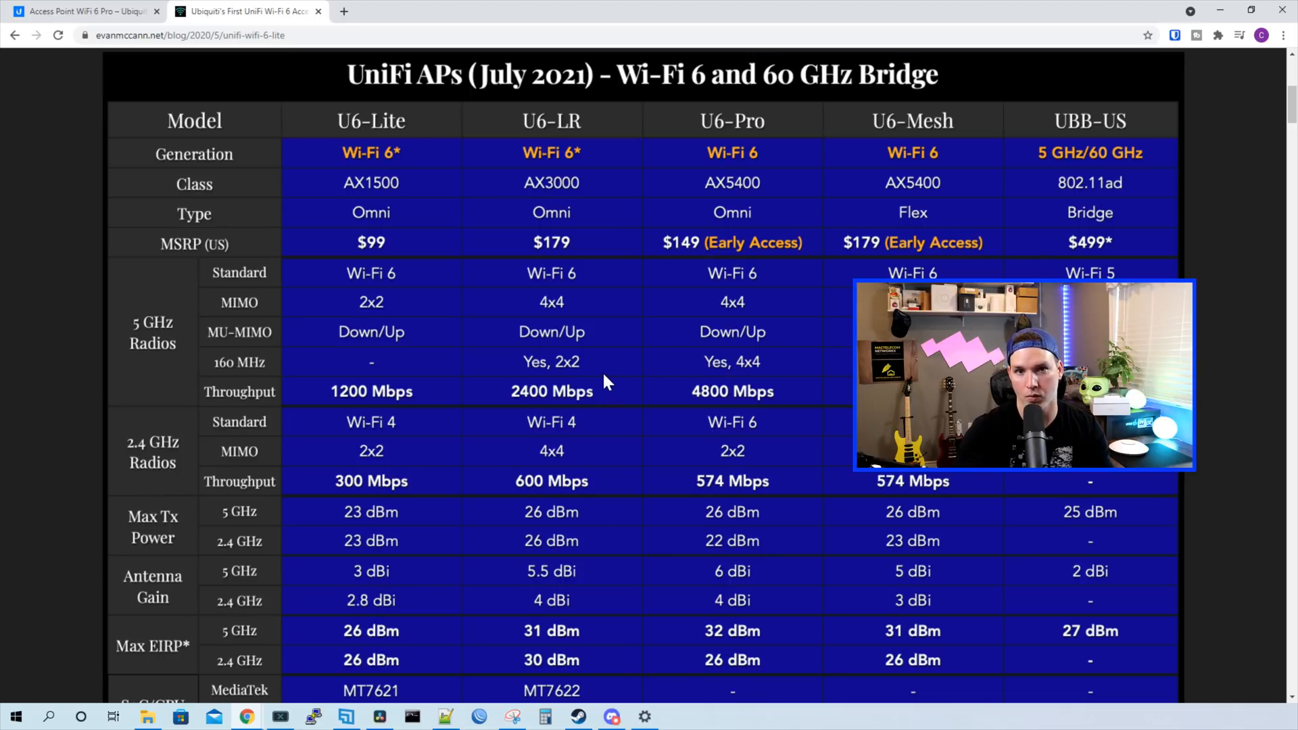
{"action": "left_click", "coordinate": [83, 11]}
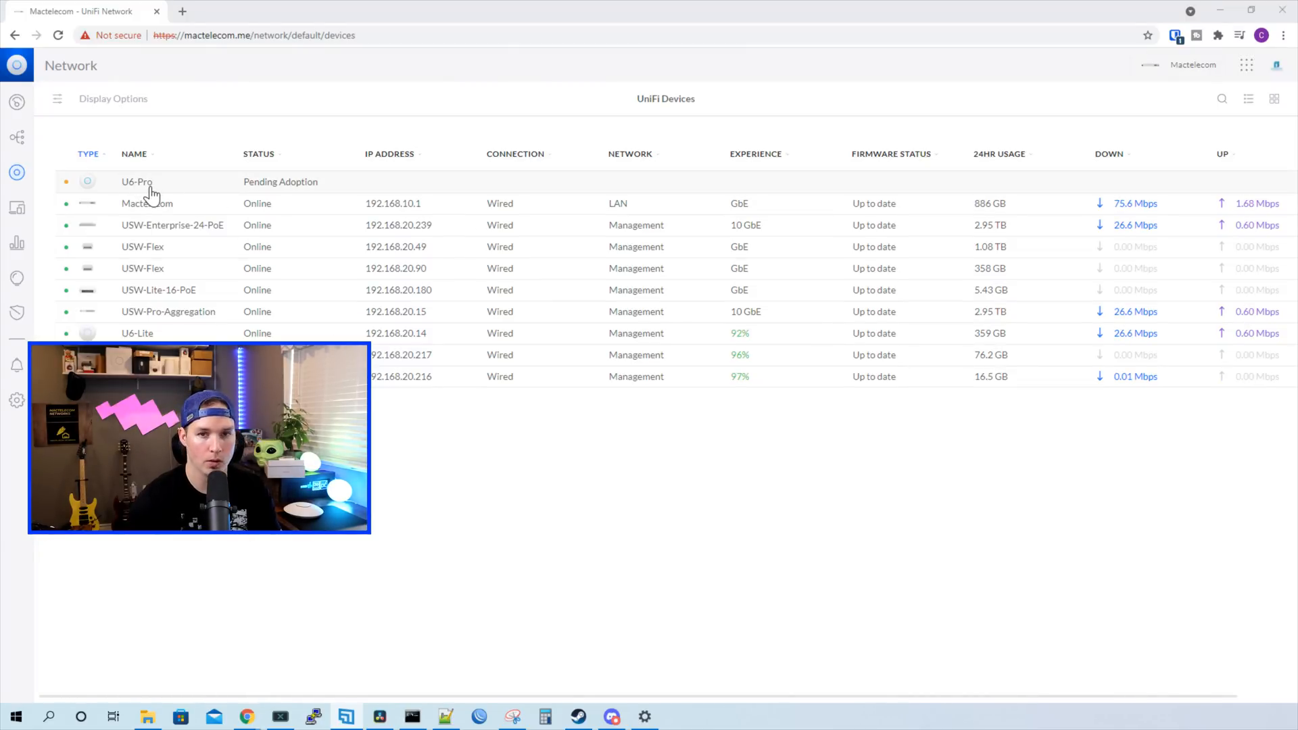
Adopt the pending U6-Pro from its device side panel.
{"action": "left_click", "coordinate": [137, 182]}
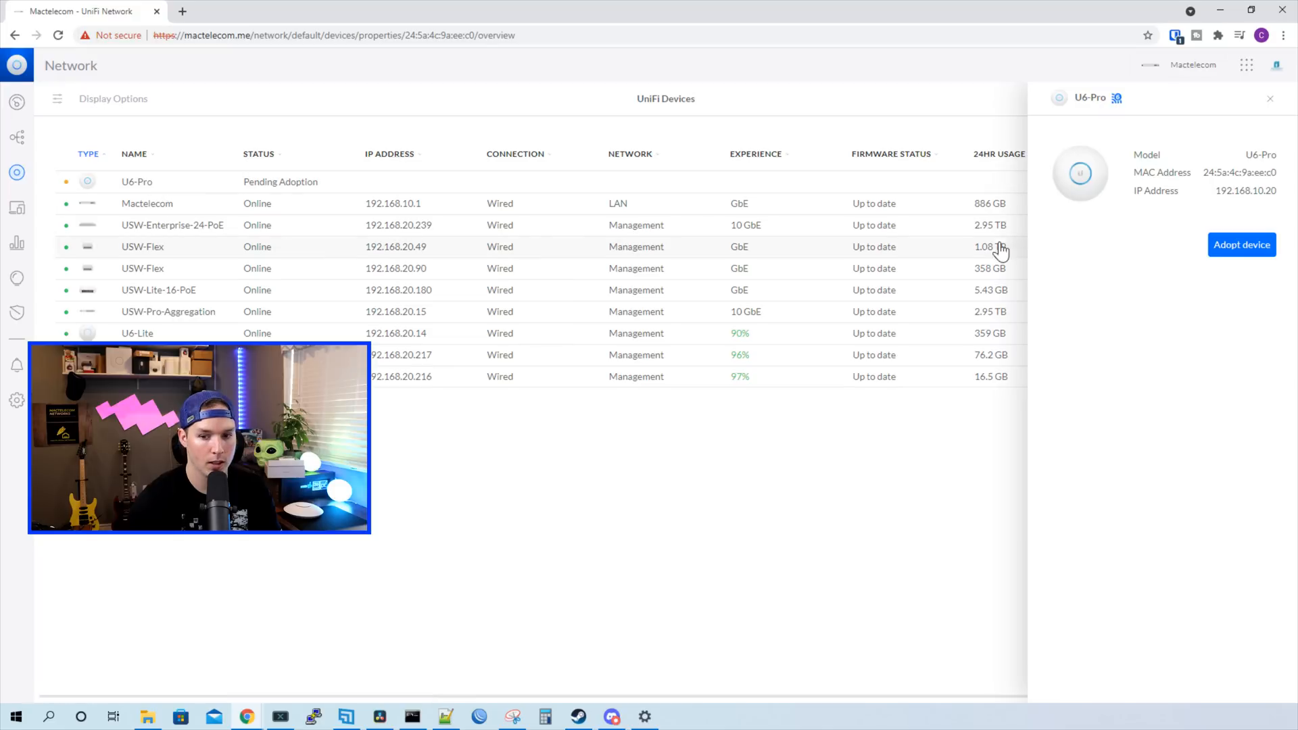
{"action": "left_click", "coordinate": [1241, 245]}
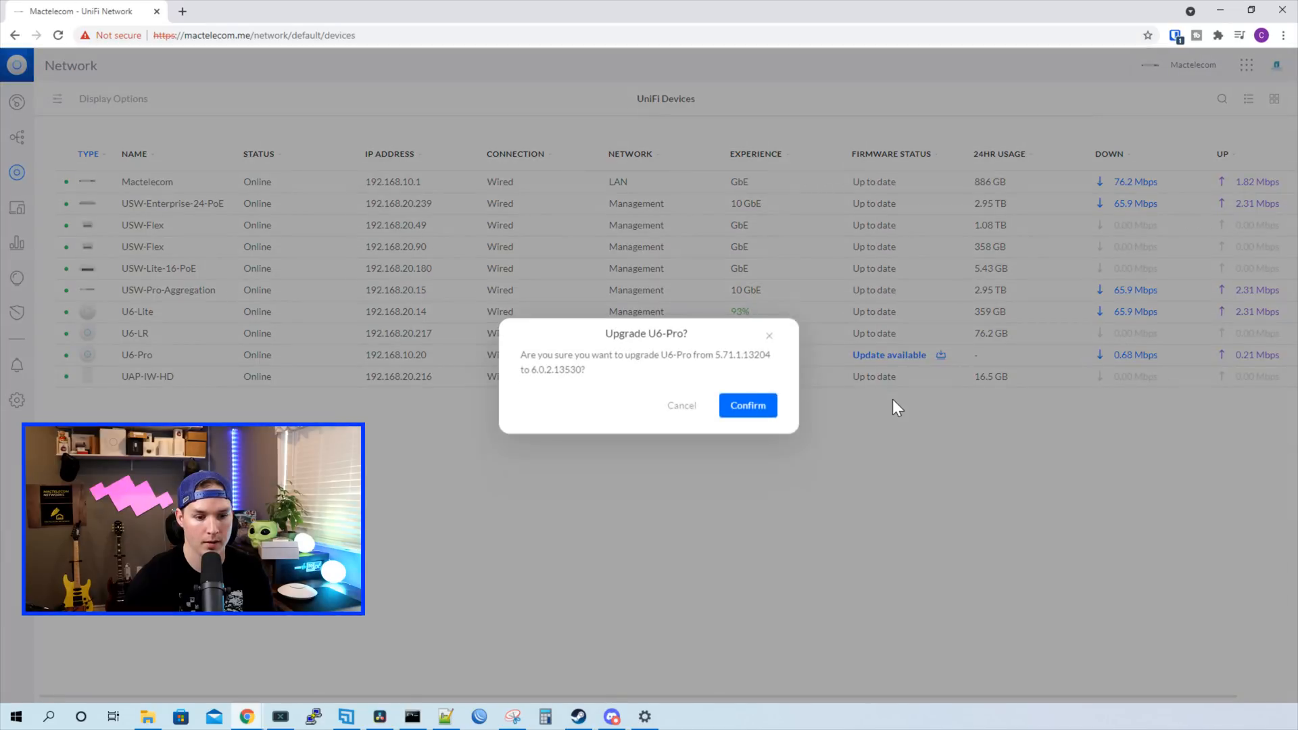
{"action": "mouse_move", "coordinate": [693, 373]}
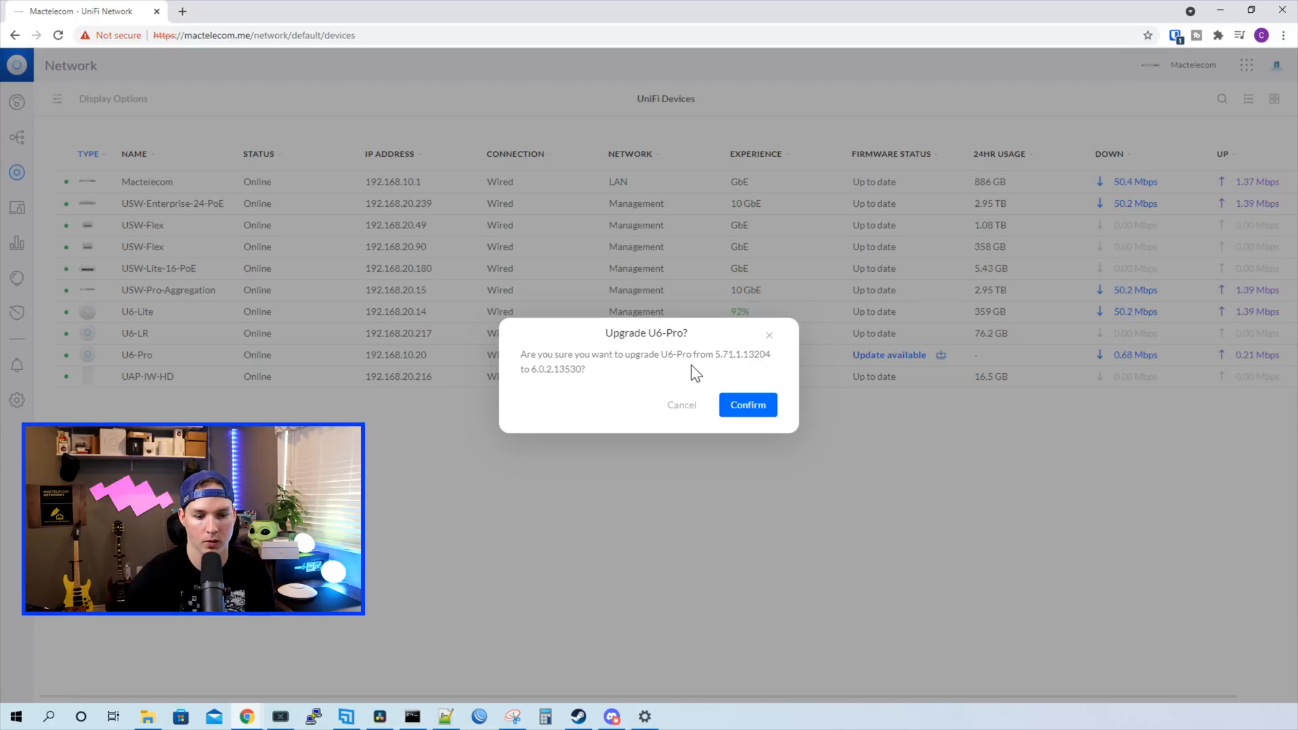
Confirm the U6-Pro firmware upgrade to 6.0.2.13530.
{"action": "left_click", "coordinate": [746, 404]}
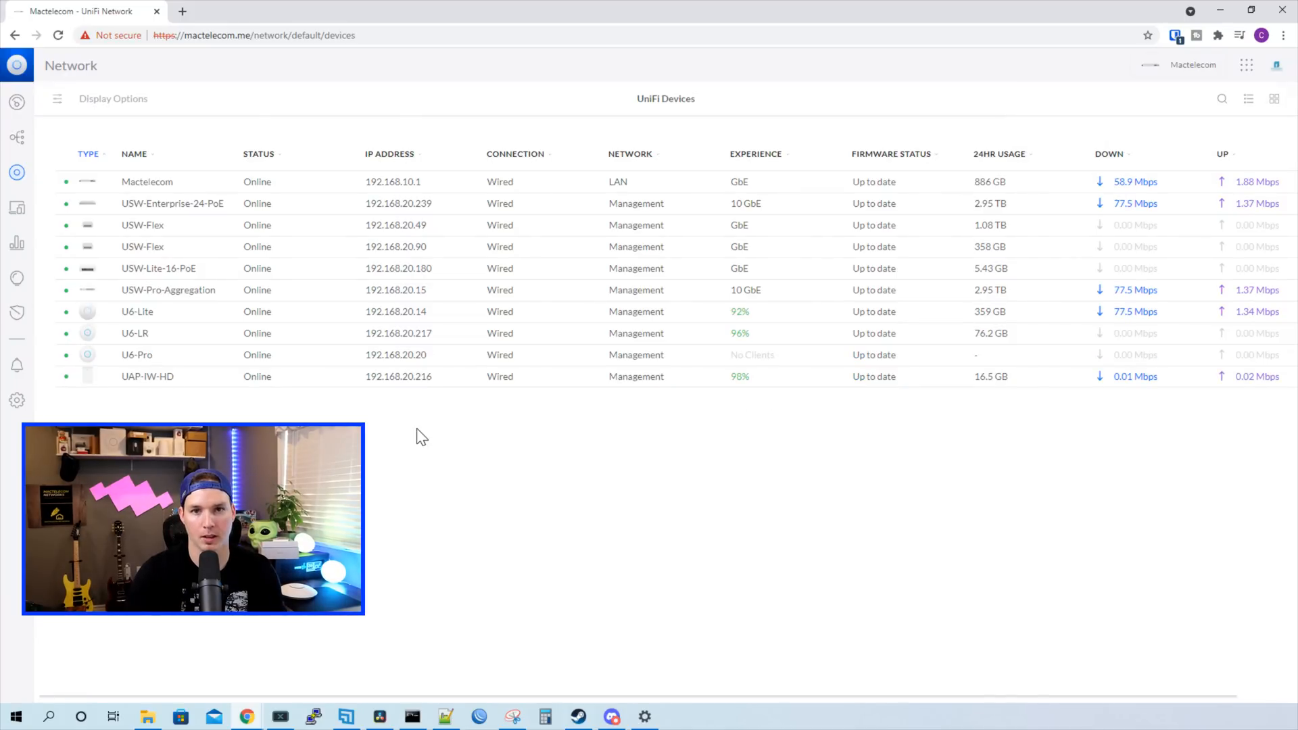
{"action": "mouse_move", "coordinate": [202, 355]}
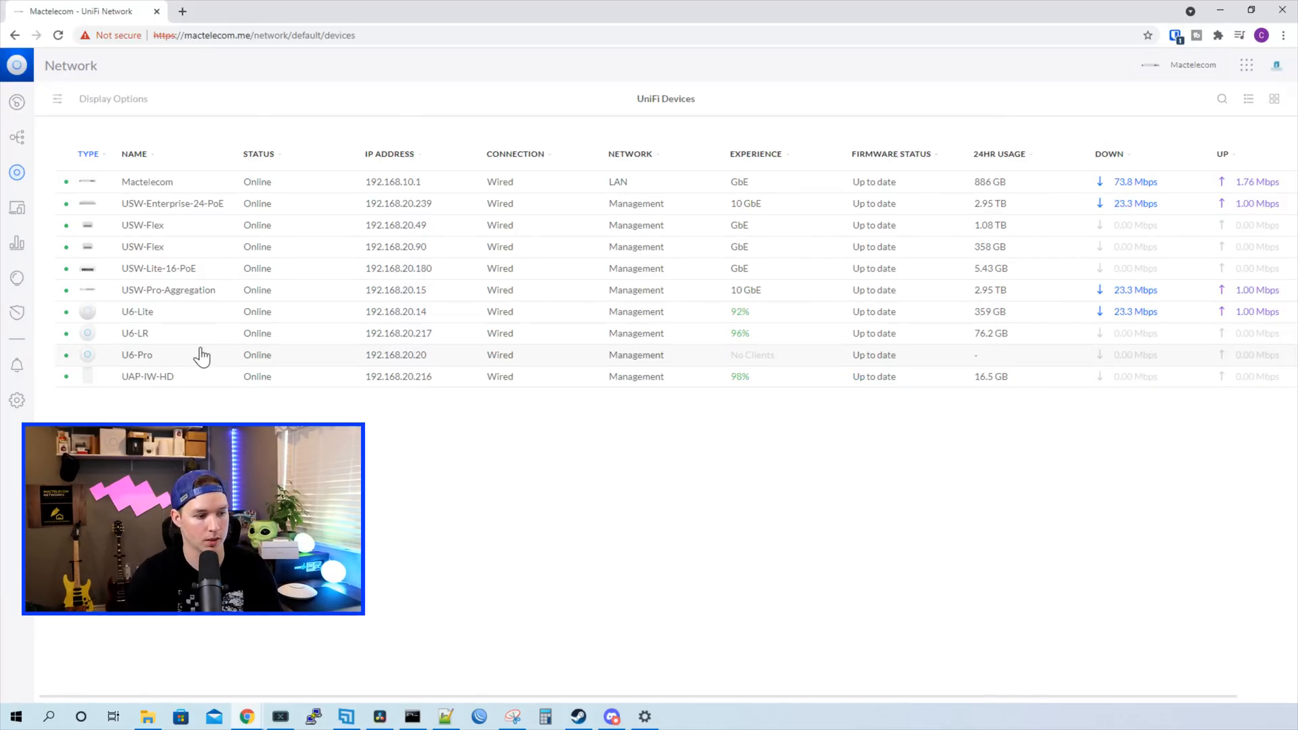
Review the U6-Pro's Overview, expanding History (none available) and General details.
{"action": "left_click", "coordinate": [136, 354]}
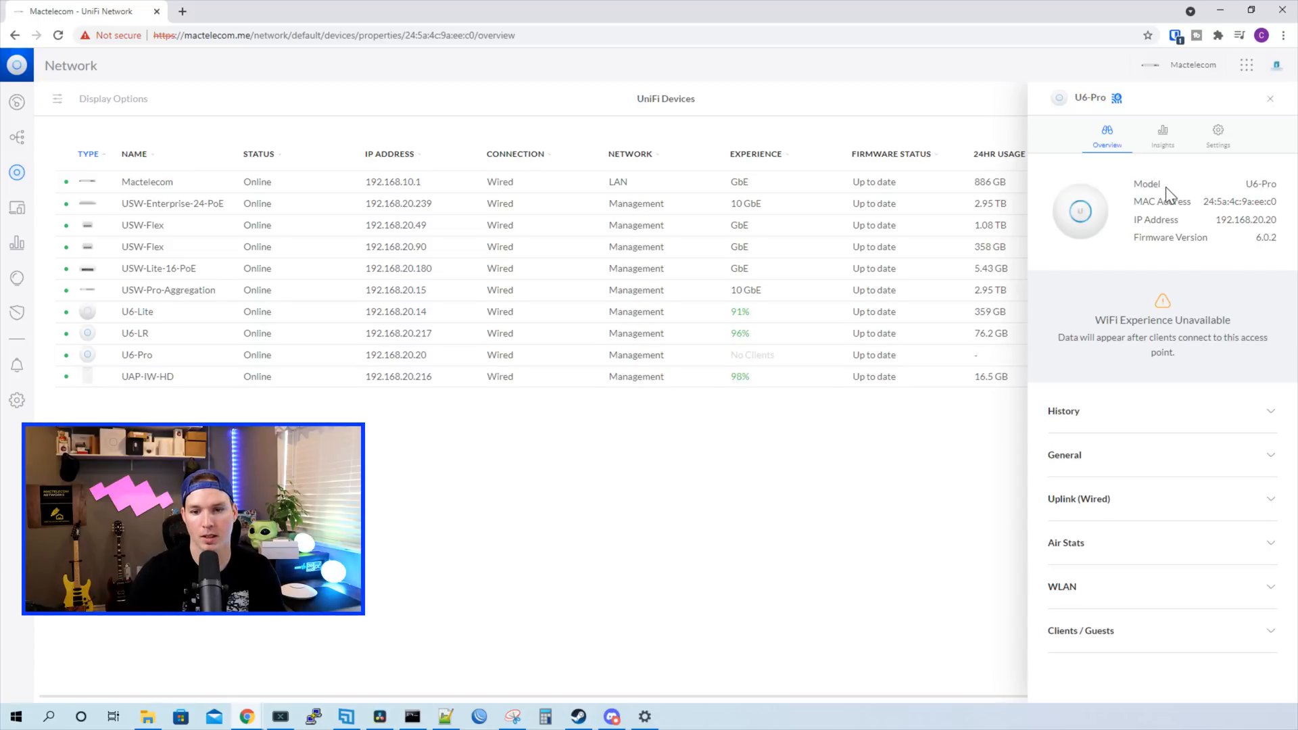
{"action": "mouse_move", "coordinate": [1186, 230]}
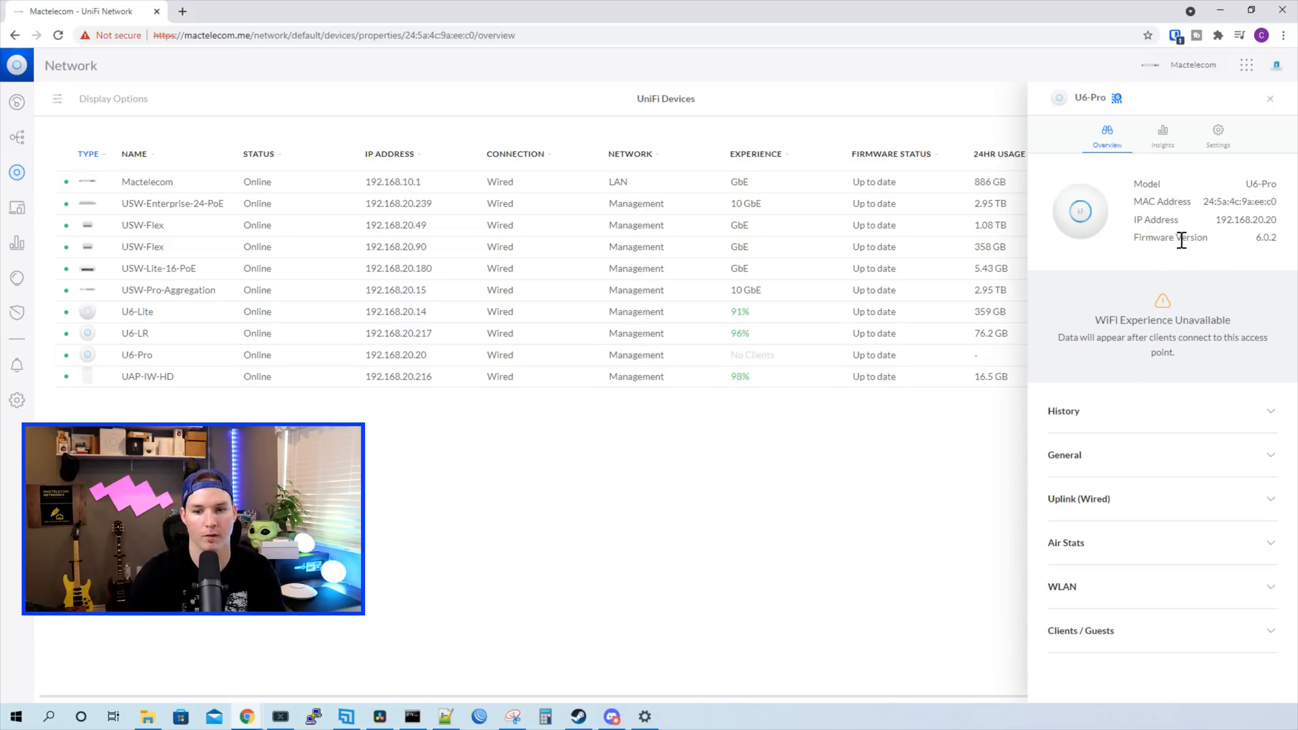
{"action": "mouse_move", "coordinate": [1245, 277]}
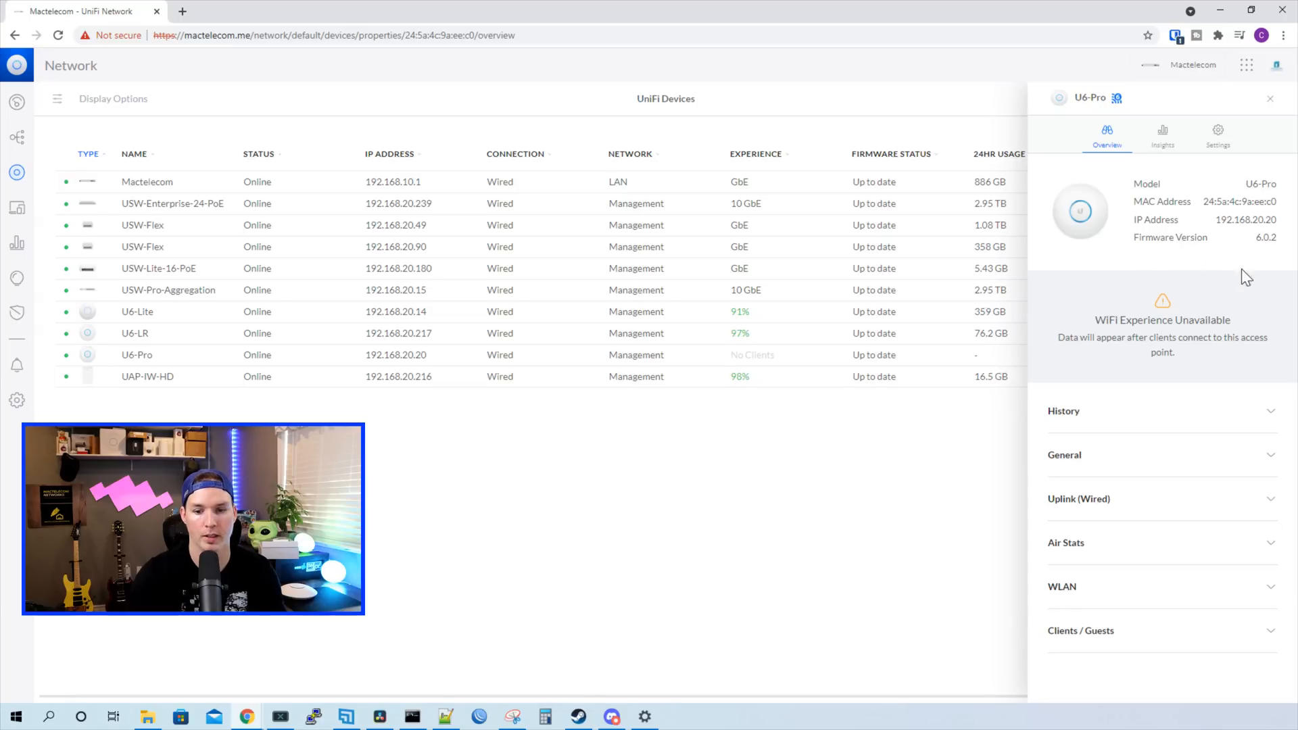
{"action": "mouse_move", "coordinate": [1134, 352]}
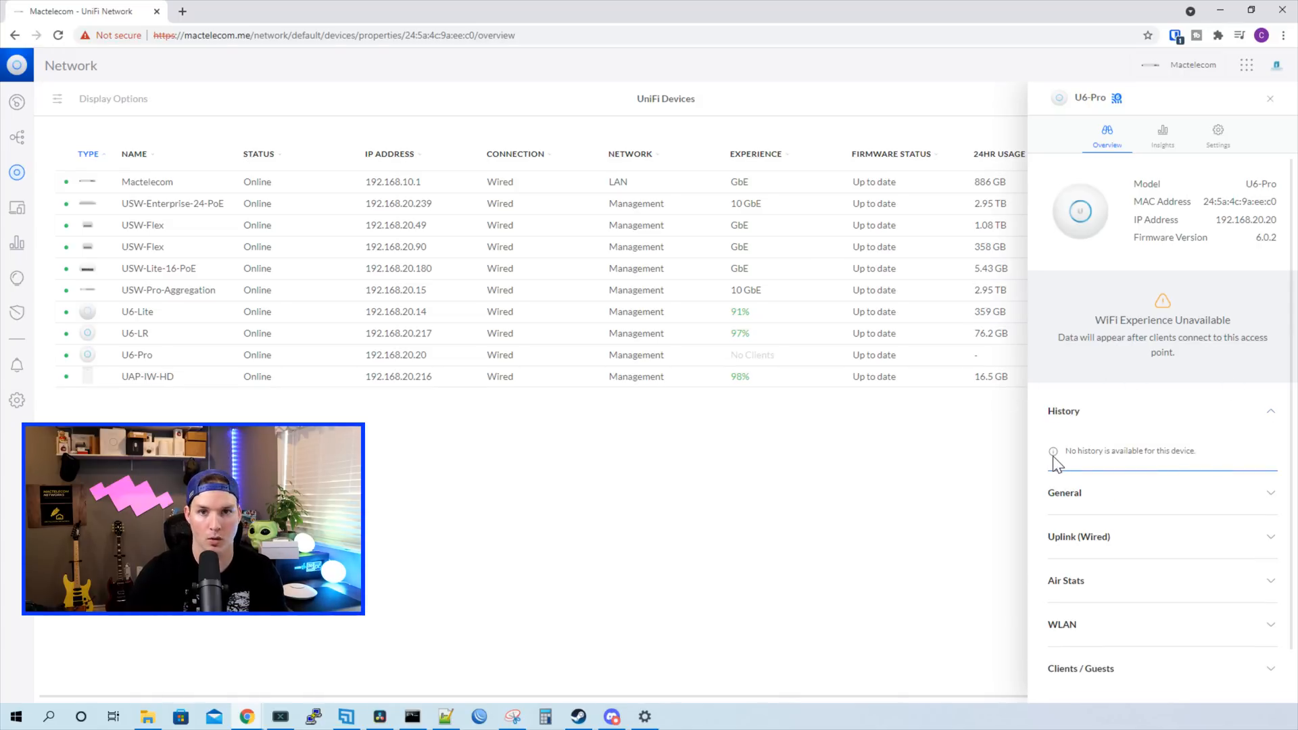
{"action": "left_click", "coordinate": [1163, 492]}
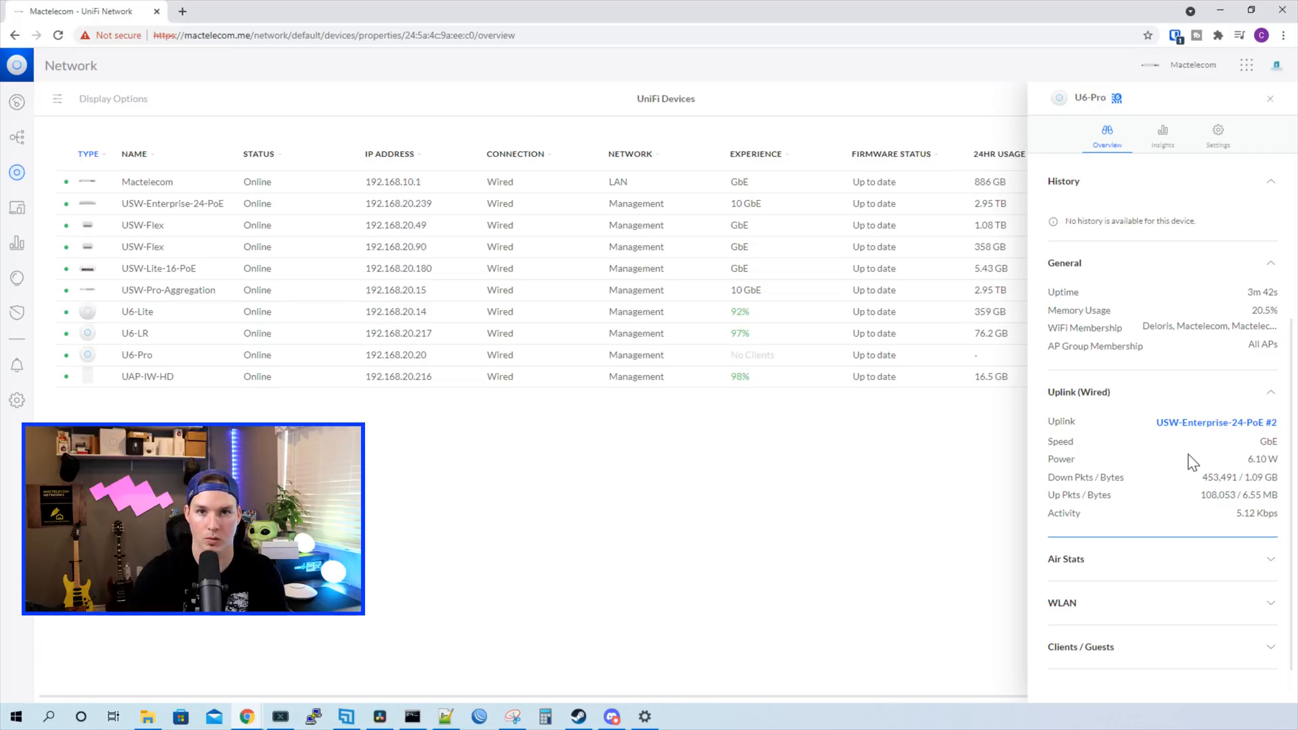
{"action": "mouse_move", "coordinate": [1123, 461]}
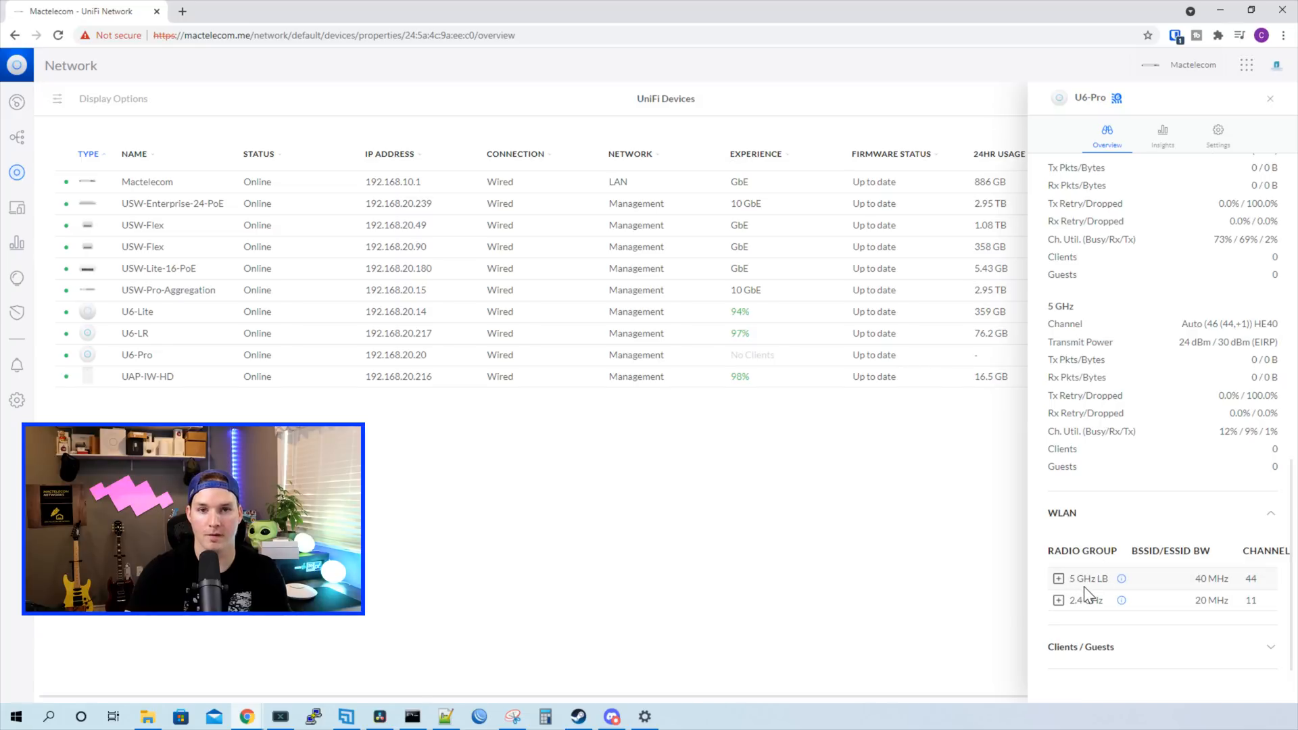
List the SSIDs on the 5 GHz LB and 2.4 GHz groups and the empty Clients / Guests section.
{"action": "left_click", "coordinate": [1057, 577]}
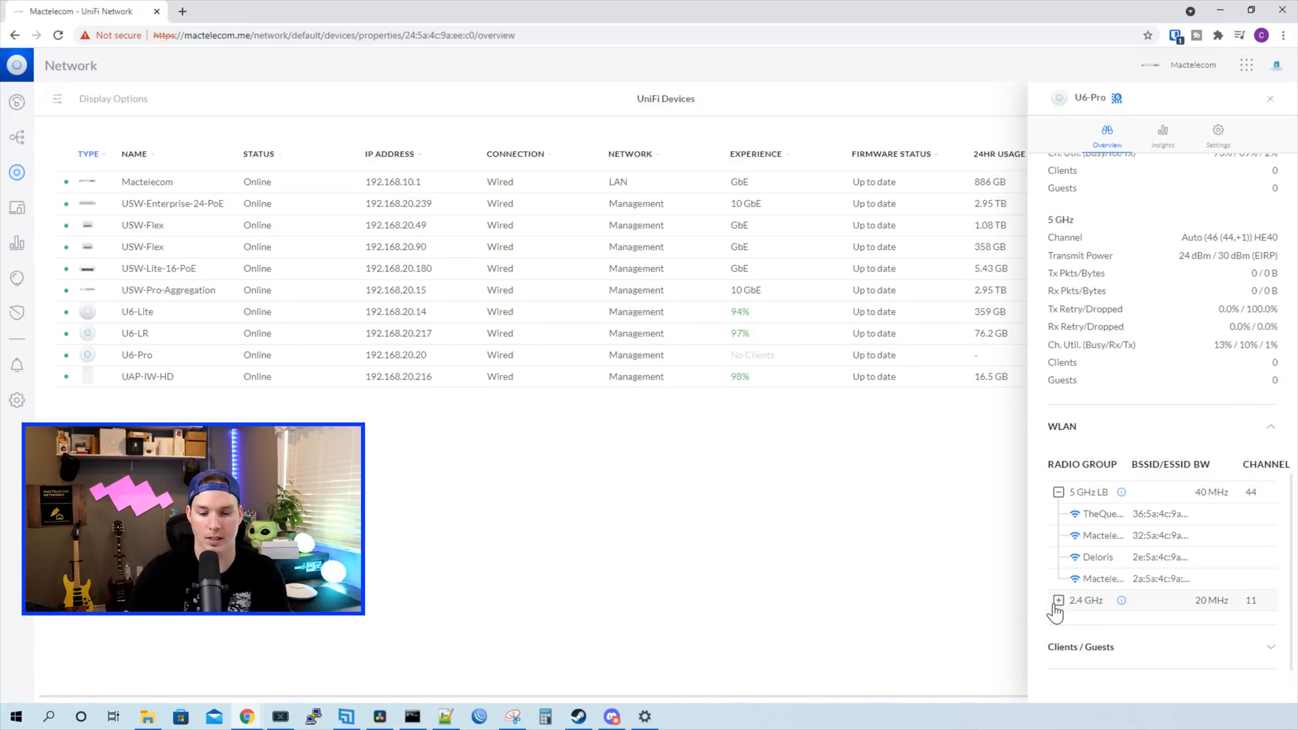
{"action": "left_click", "coordinate": [1057, 600]}
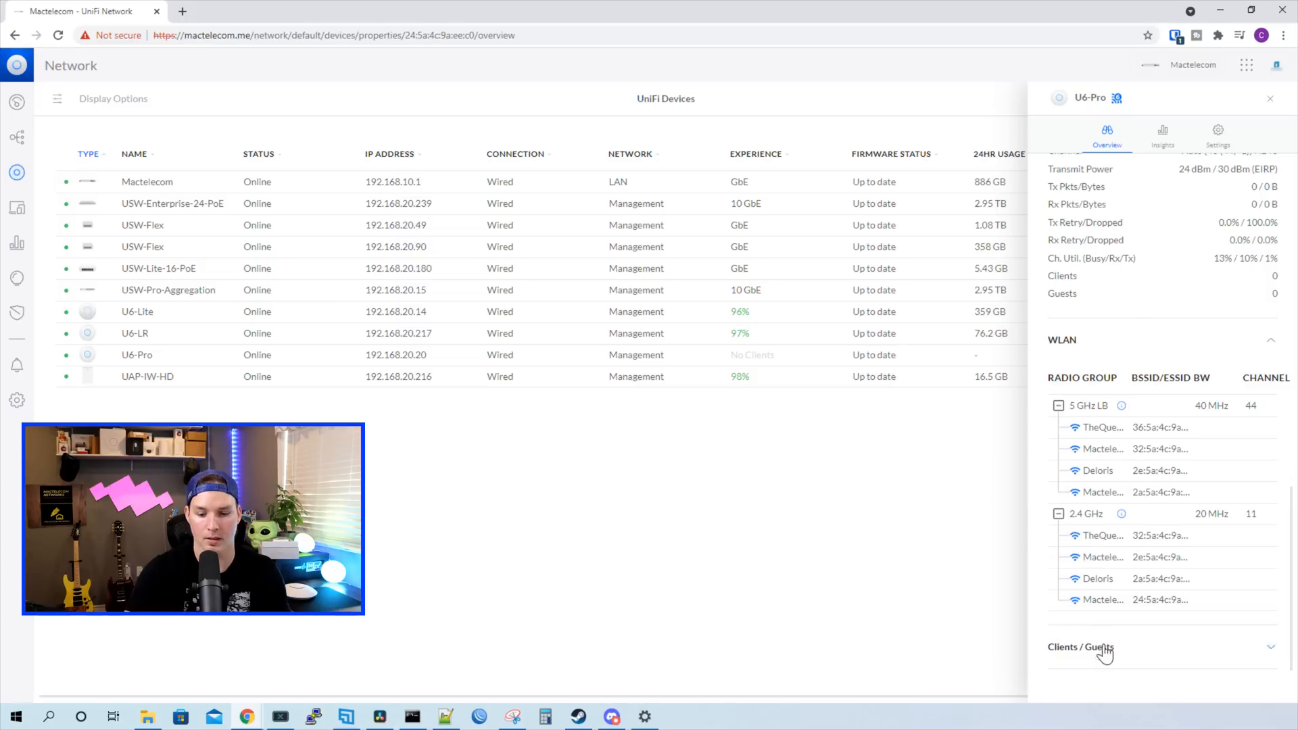
{"action": "left_click", "coordinate": [1079, 646]}
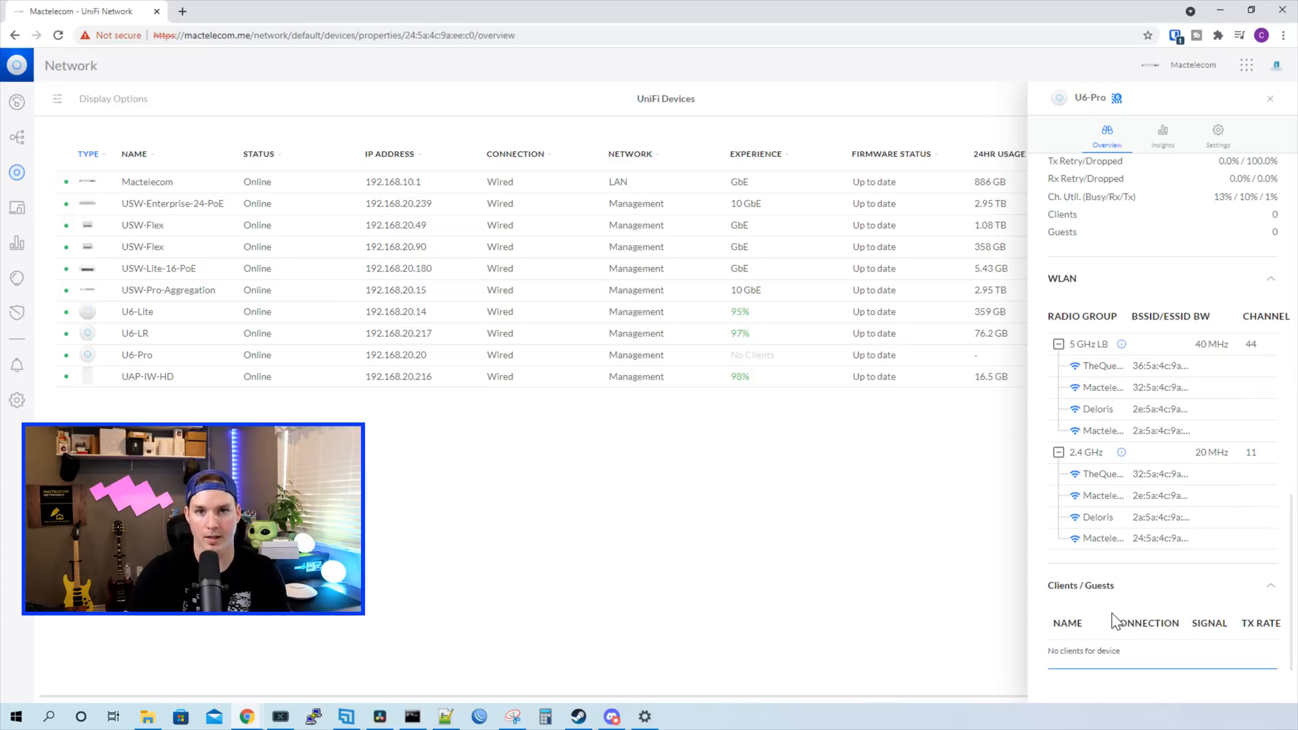
{"action": "left_click", "coordinate": [1162, 132]}
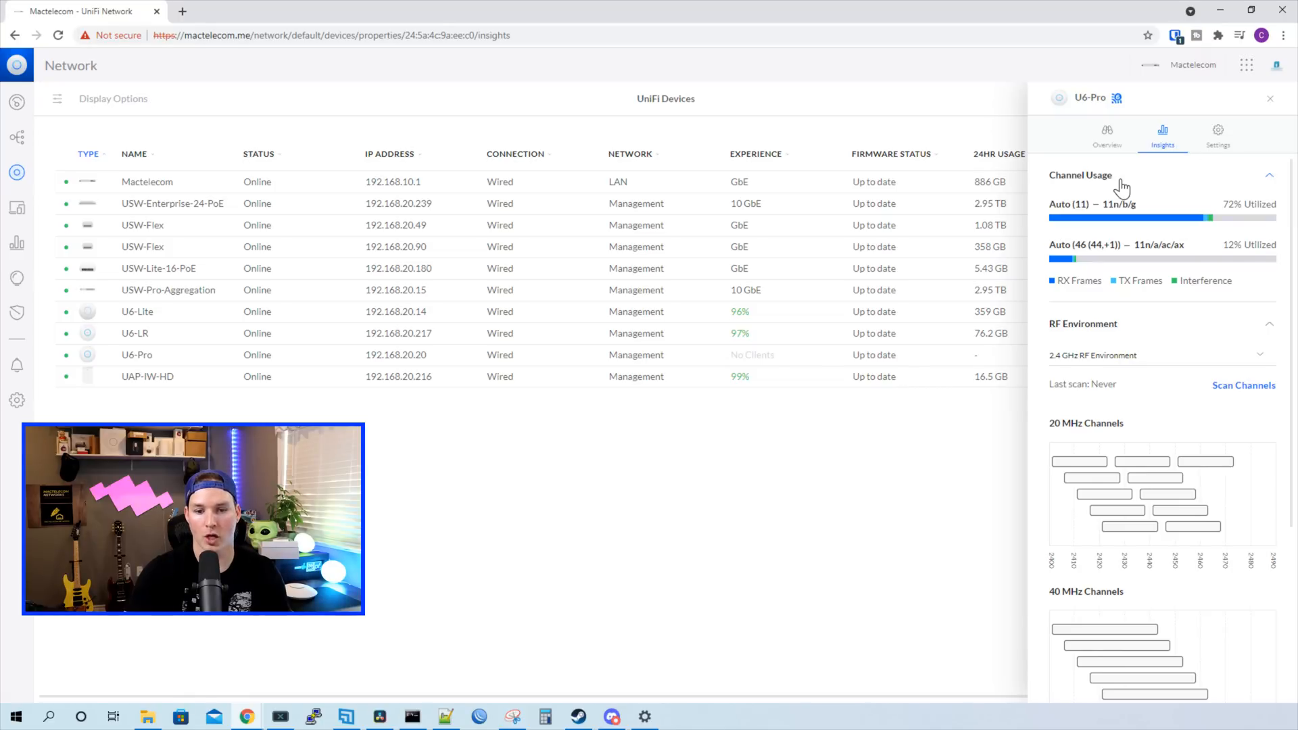
{"action": "mouse_move", "coordinate": [1097, 354]}
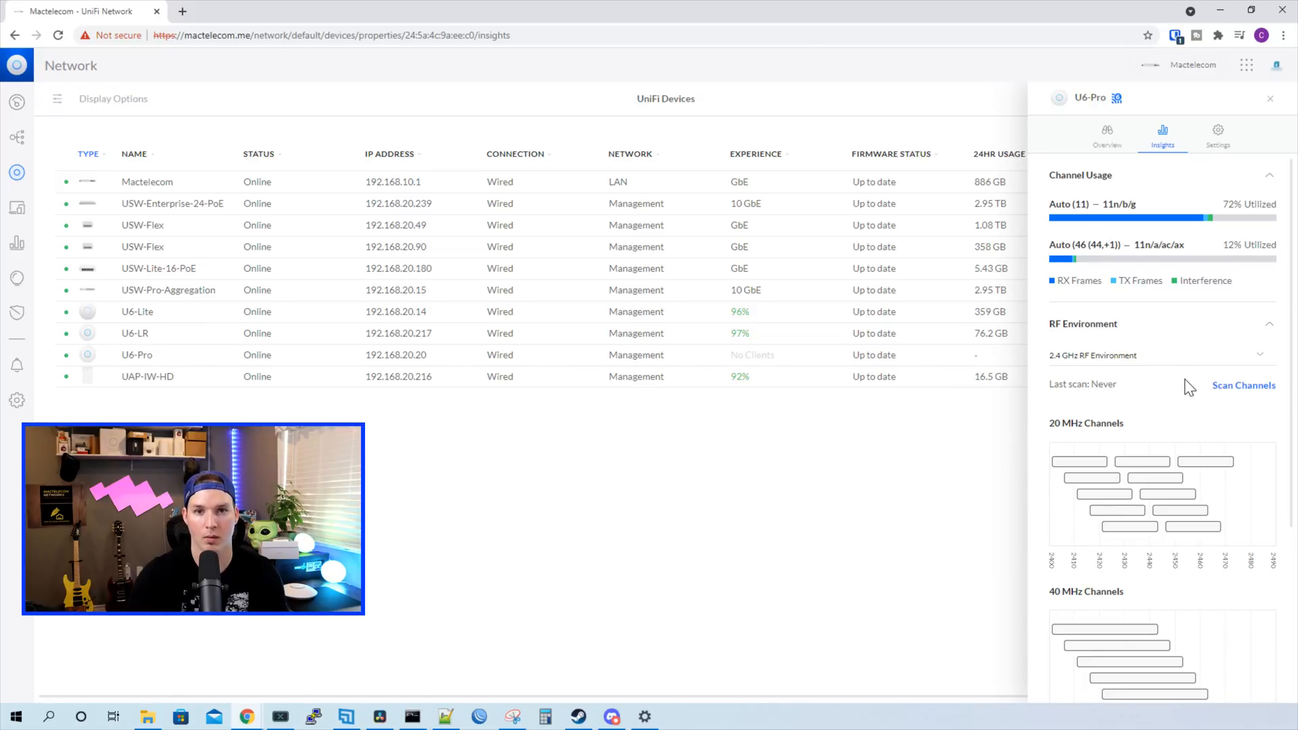
Scroll the U6-Pro Insights through channel usage, RF environment and identified traffic.
{"action": "scroll", "scroll_direction": "down", "scroll_amount": 3}
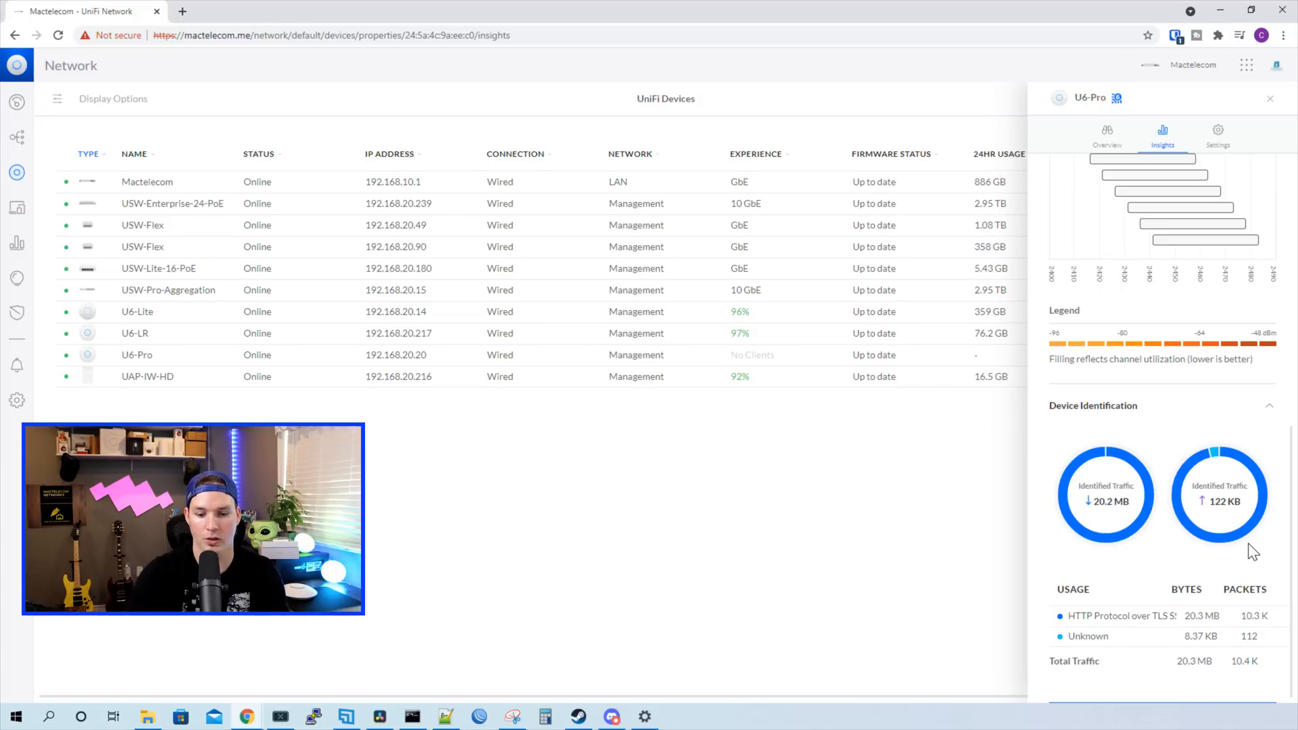
{"action": "mouse_move", "coordinate": [1245, 257]}
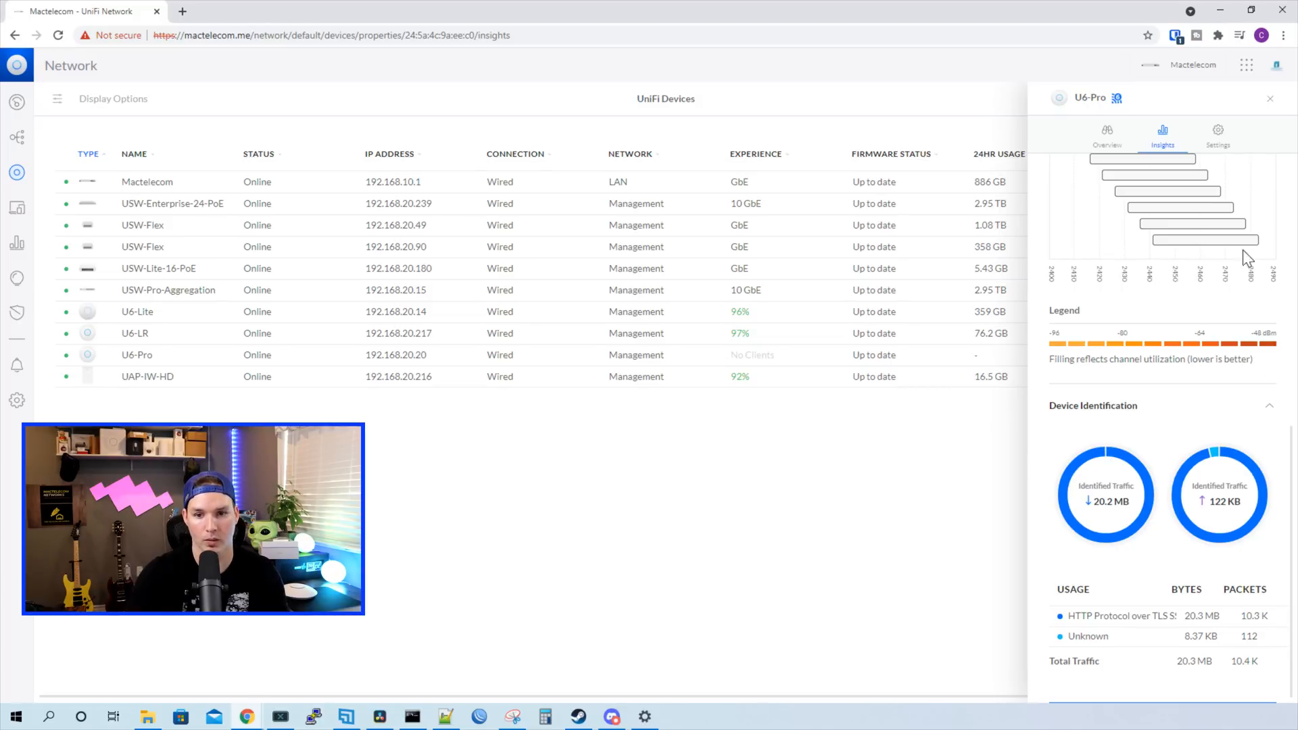
{"action": "left_click", "coordinate": [1218, 134]}
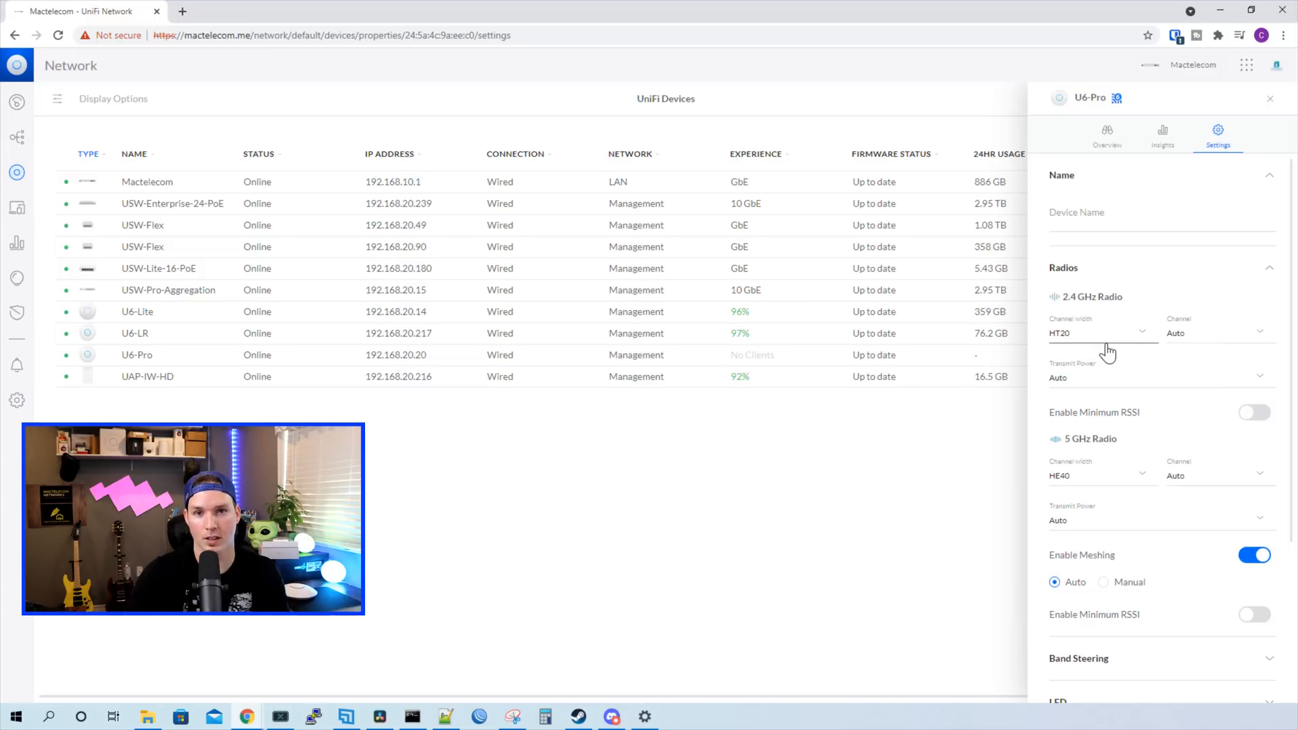
{"action": "mouse_move", "coordinate": [1159, 447]}
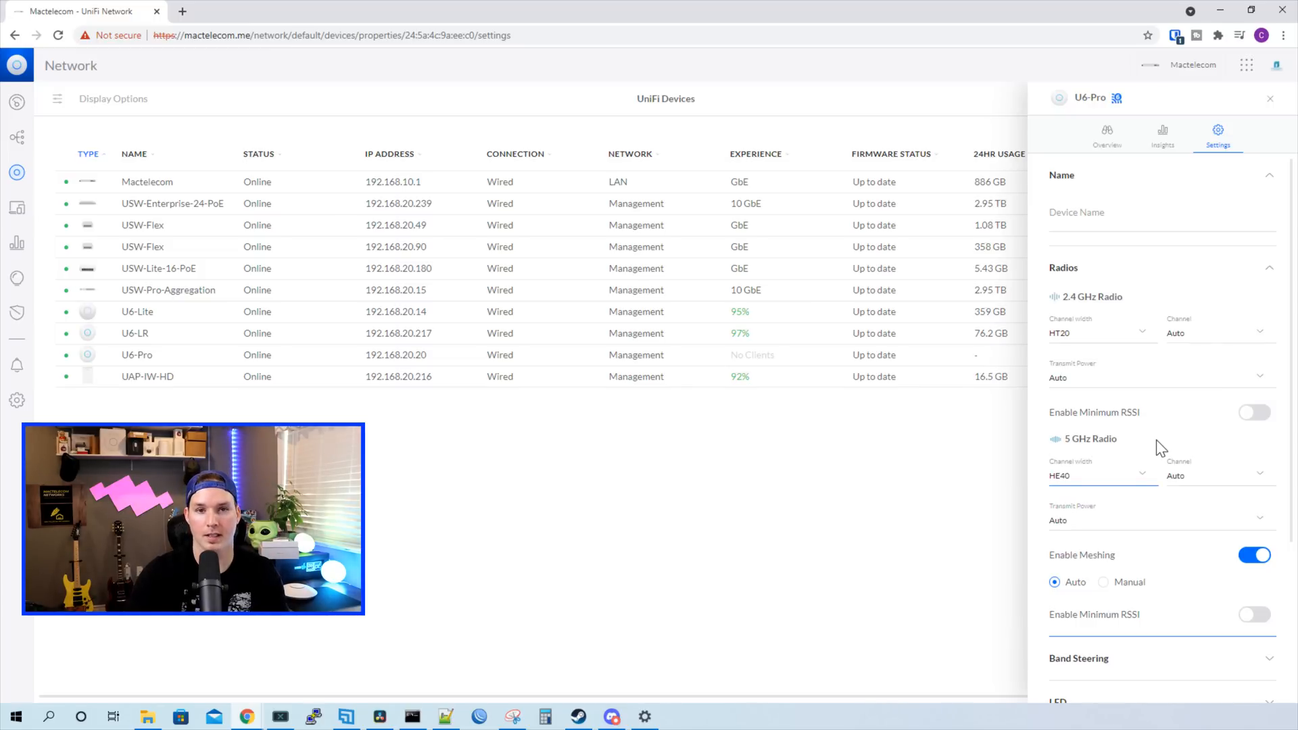
Set the U6-Pro's 5 GHz channel width to HE80 and apply the change.
{"action": "left_click", "coordinate": [1100, 475]}
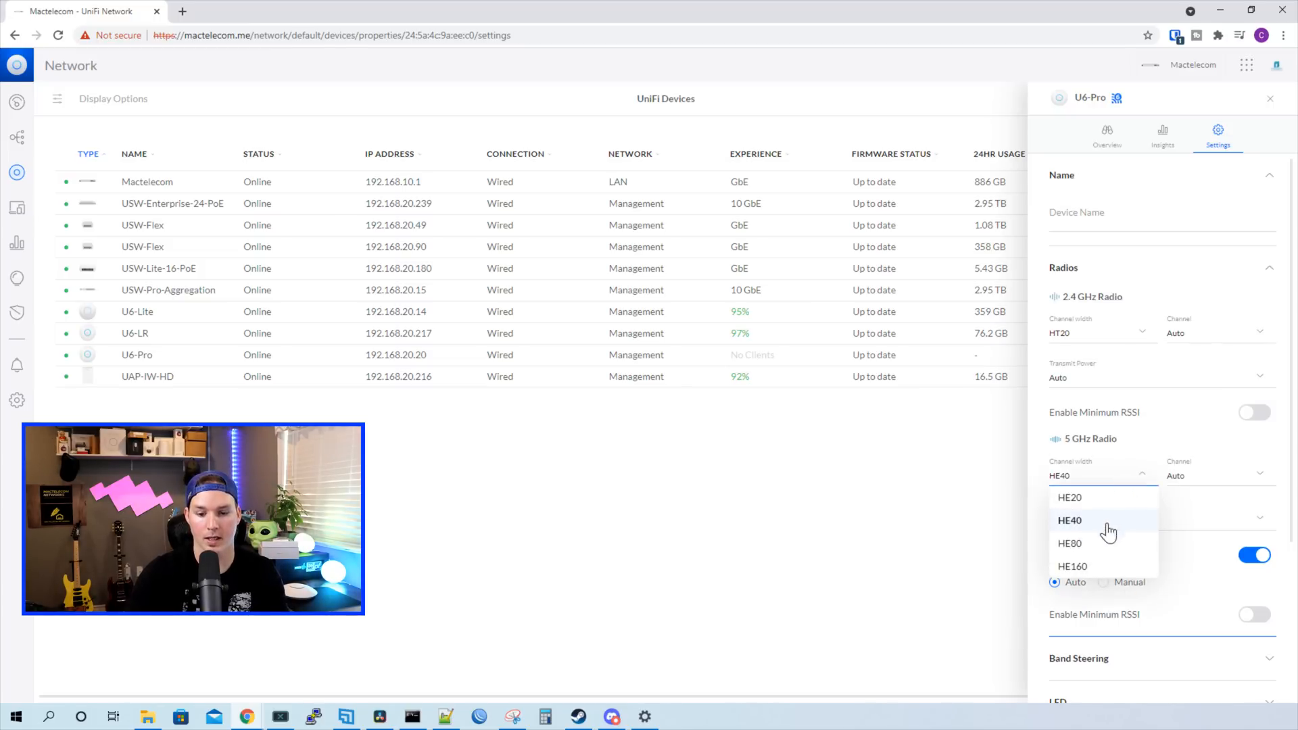
{"action": "left_click", "coordinate": [1070, 544]}
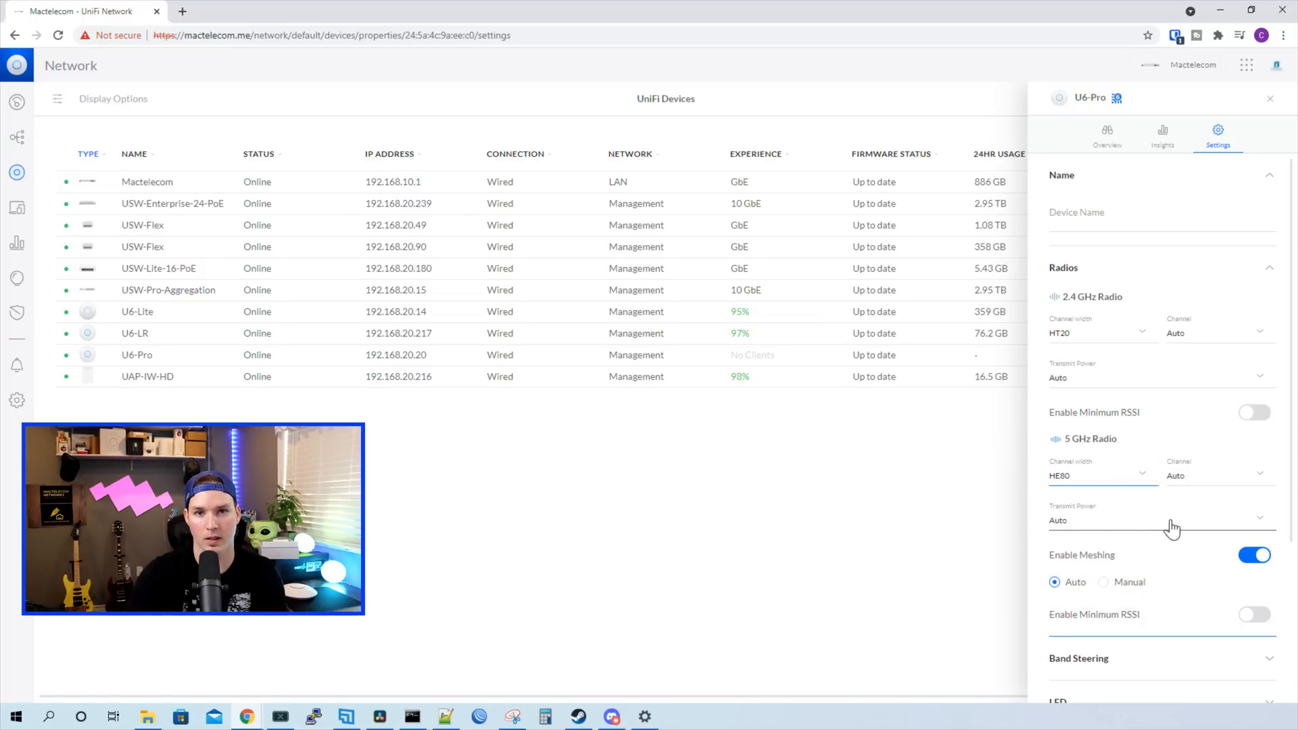
{"action": "left_click", "coordinate": [1230, 685]}
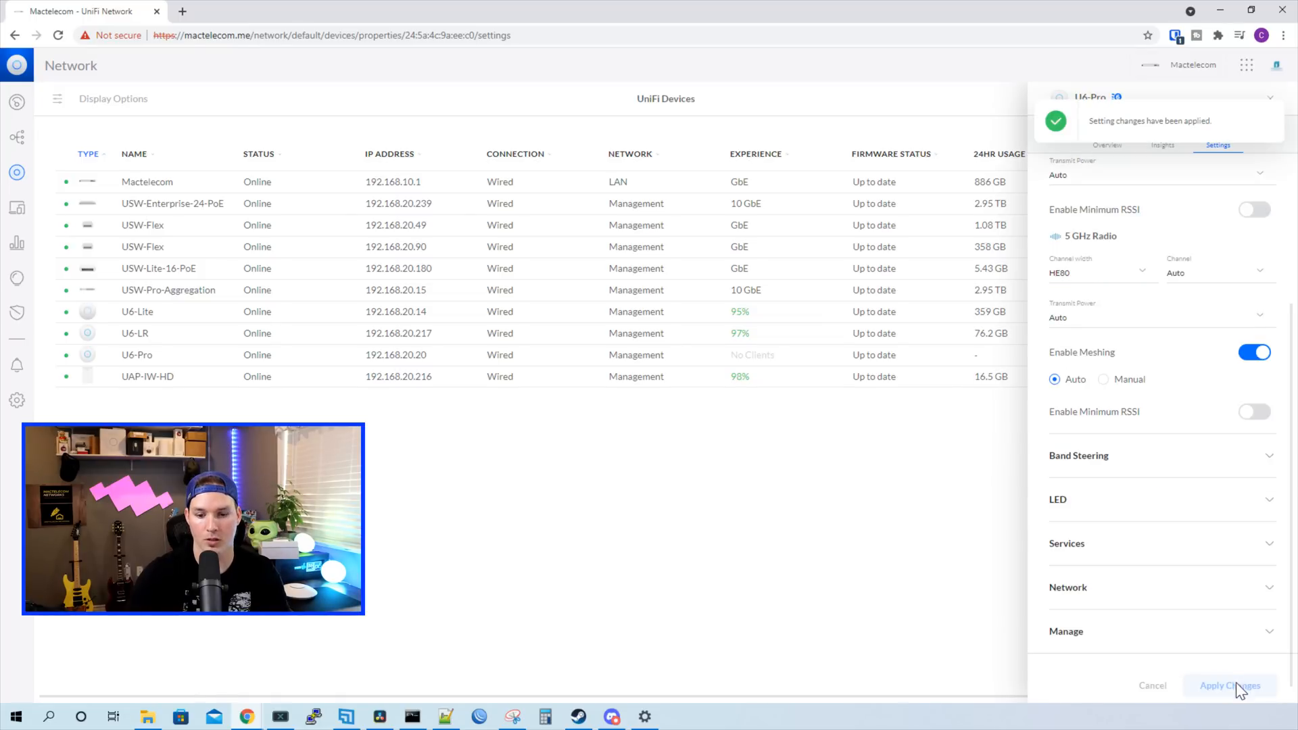
{"action": "left_click", "coordinate": [1229, 685]}
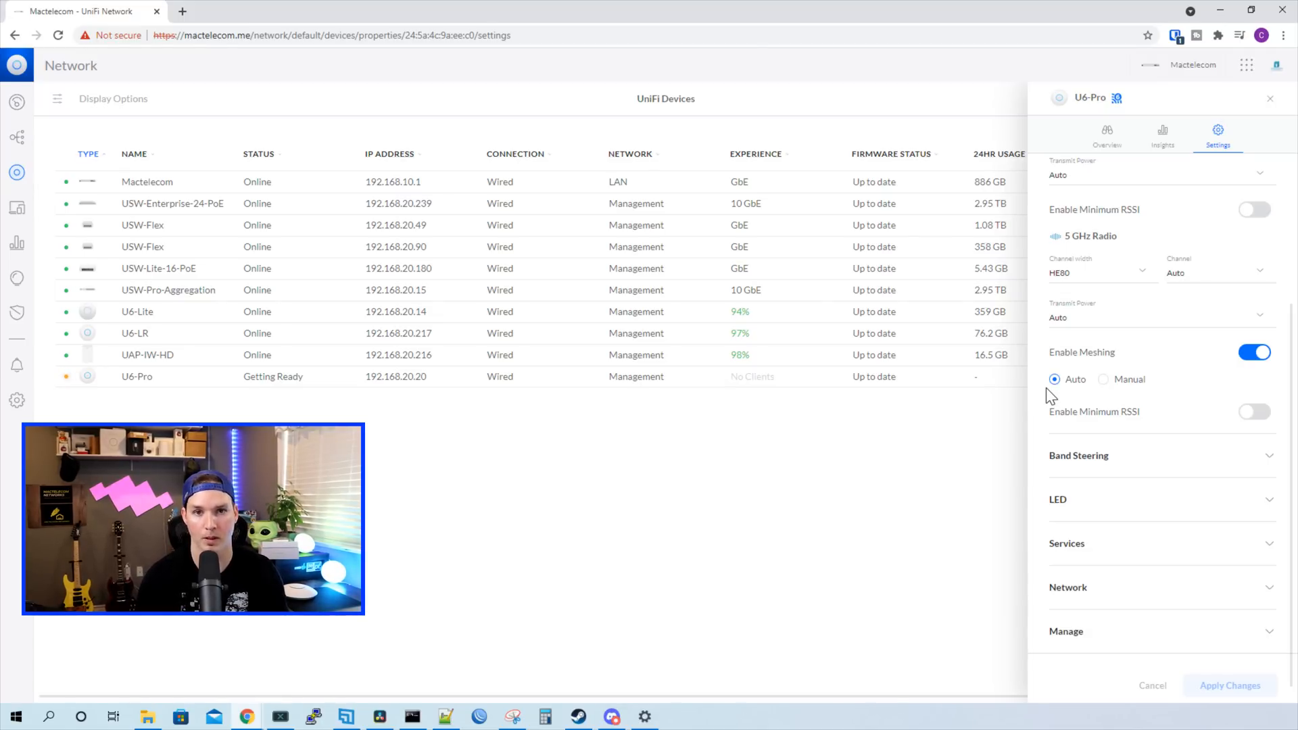
Browse band steering and the Manage section, then close back to the devices list.
{"action": "left_click", "coordinate": [1078, 455]}
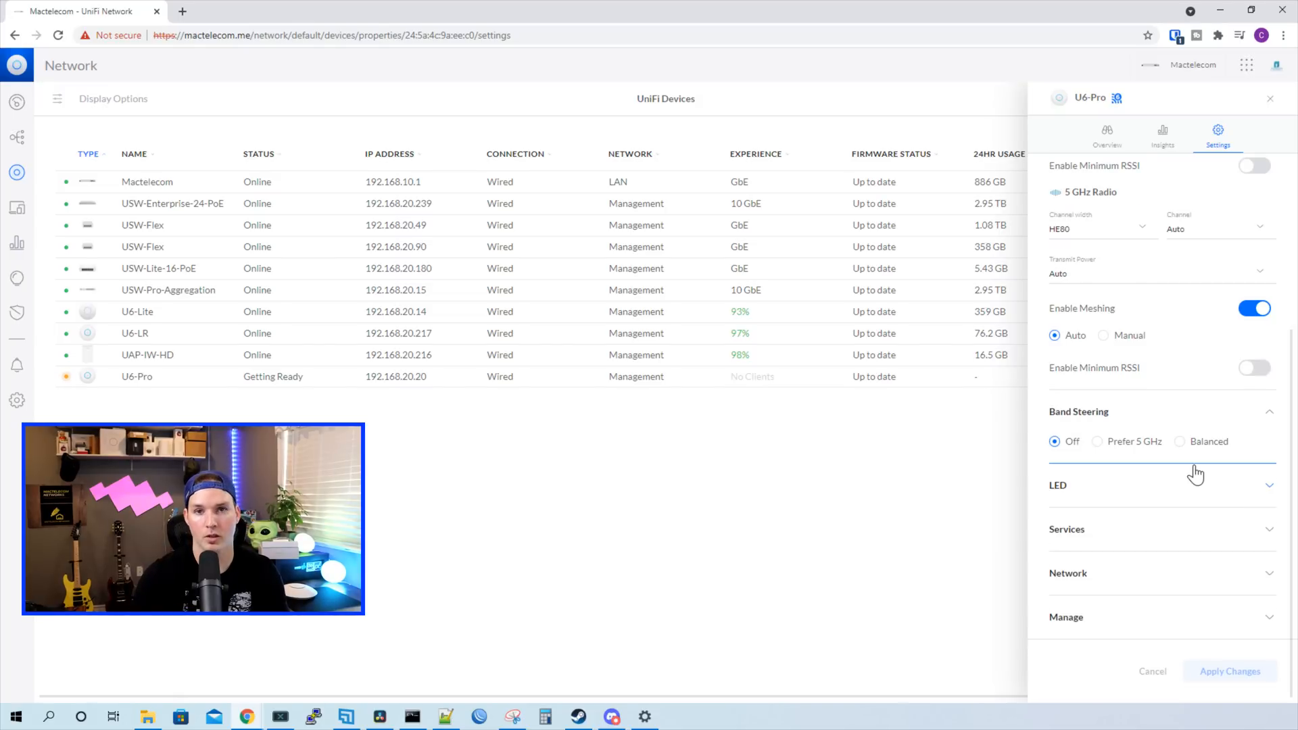
{"action": "mouse_move", "coordinate": [1198, 475]}
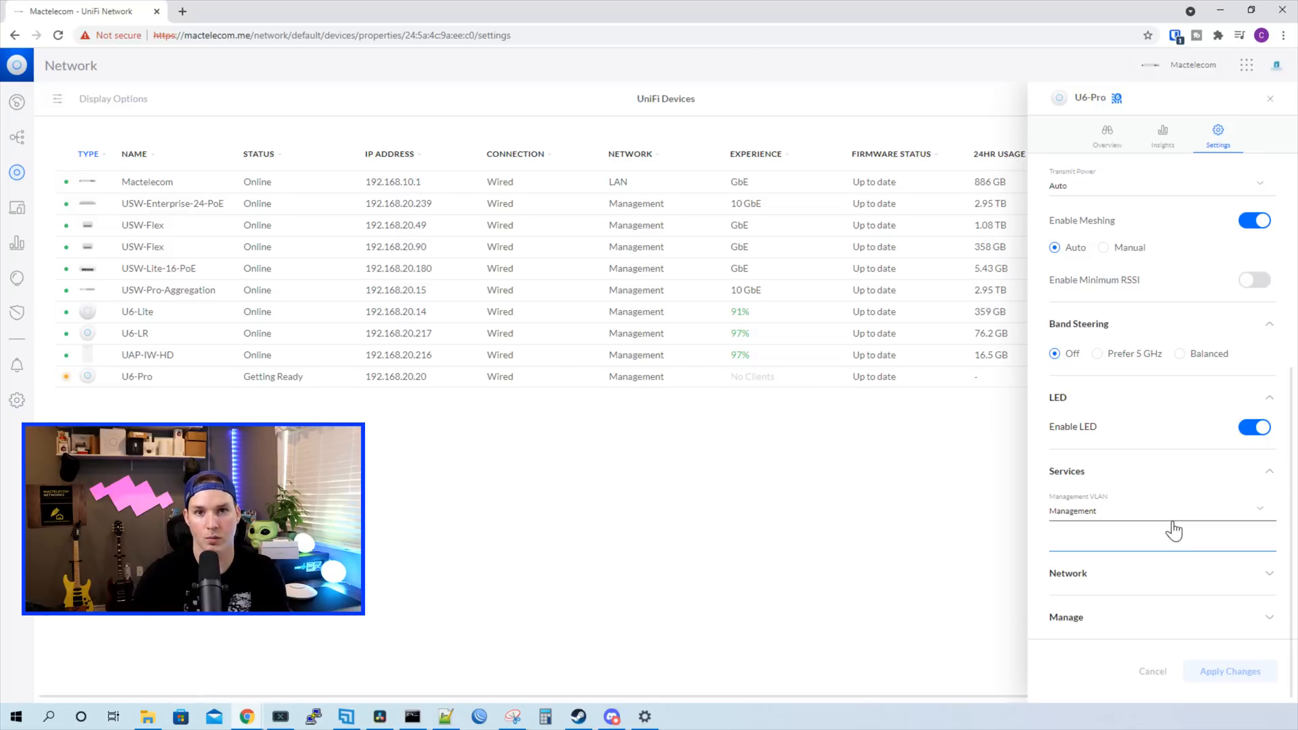
{"action": "mouse_move", "coordinate": [1111, 521]}
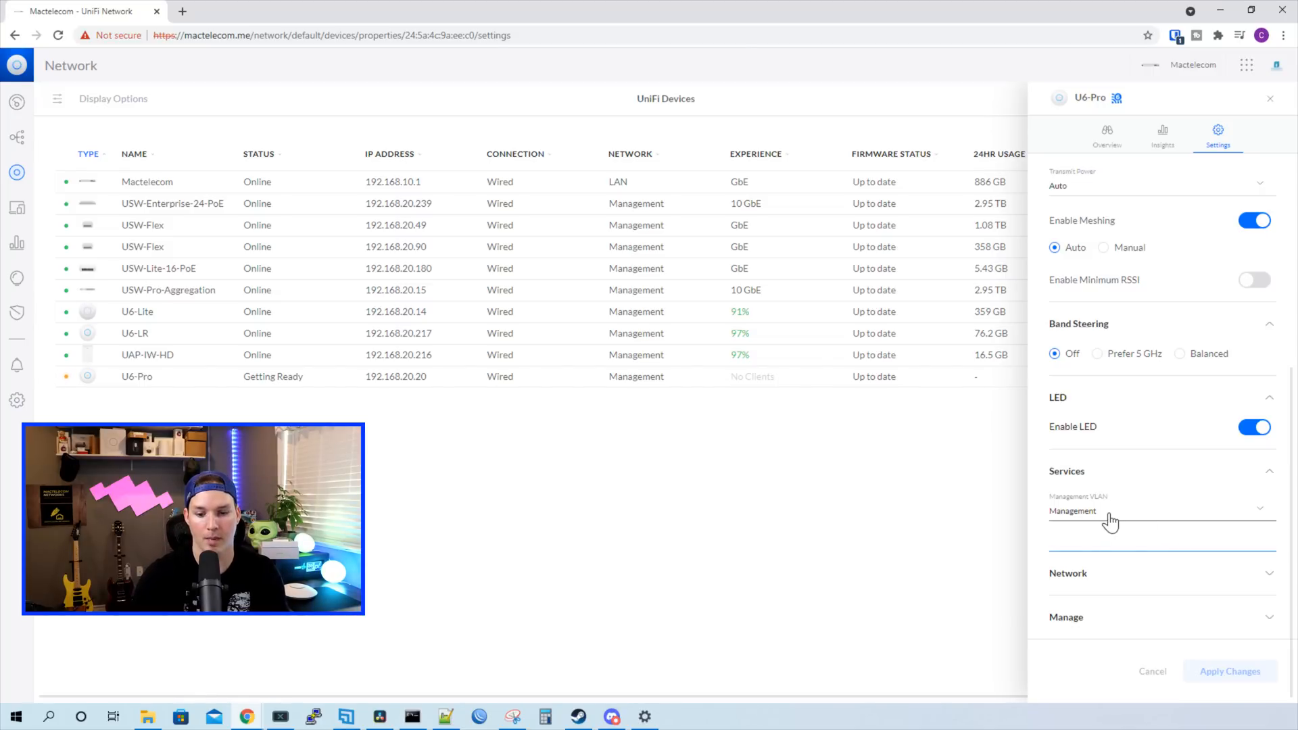
{"action": "scroll", "scroll_direction": "down", "scroll_amount": 3}
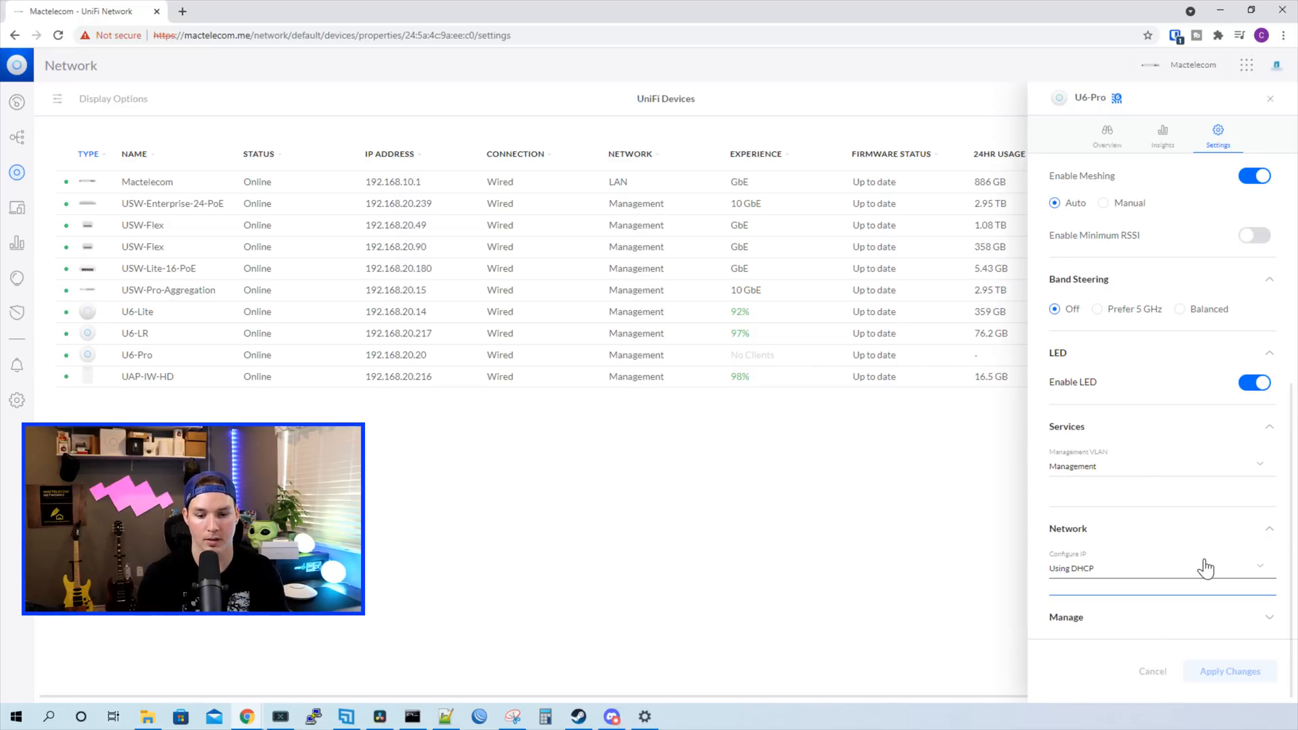
{"action": "scroll", "scroll_direction": "down", "scroll_amount": 3}
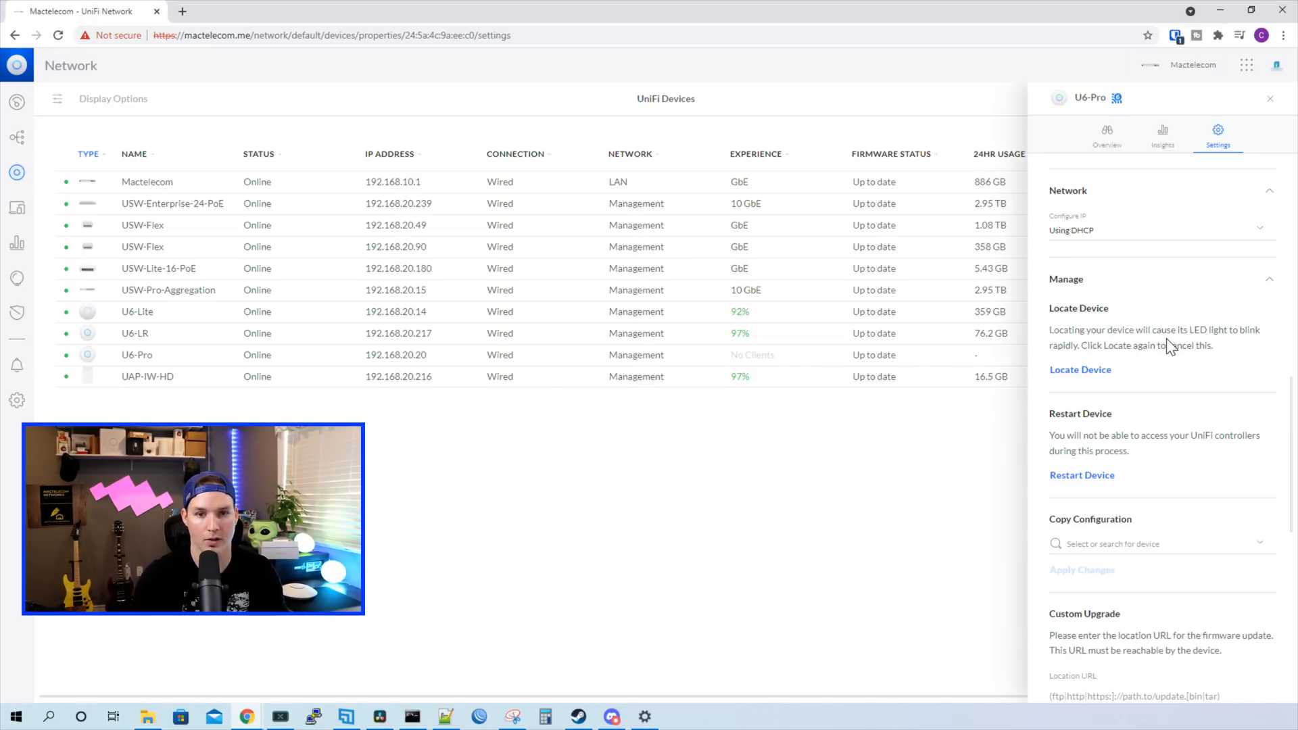
{"action": "scroll", "scroll_direction": "down", "scroll_amount": 3}
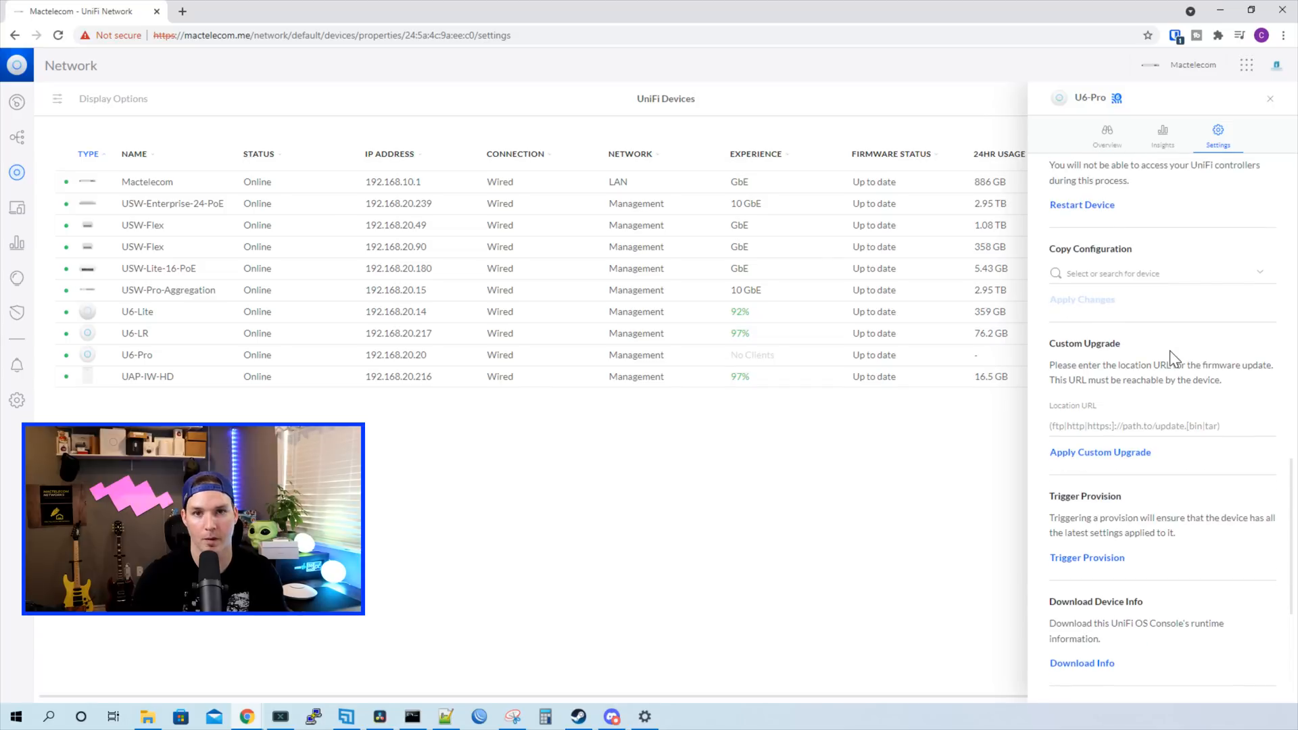
{"action": "mouse_move", "coordinate": [1118, 230]}
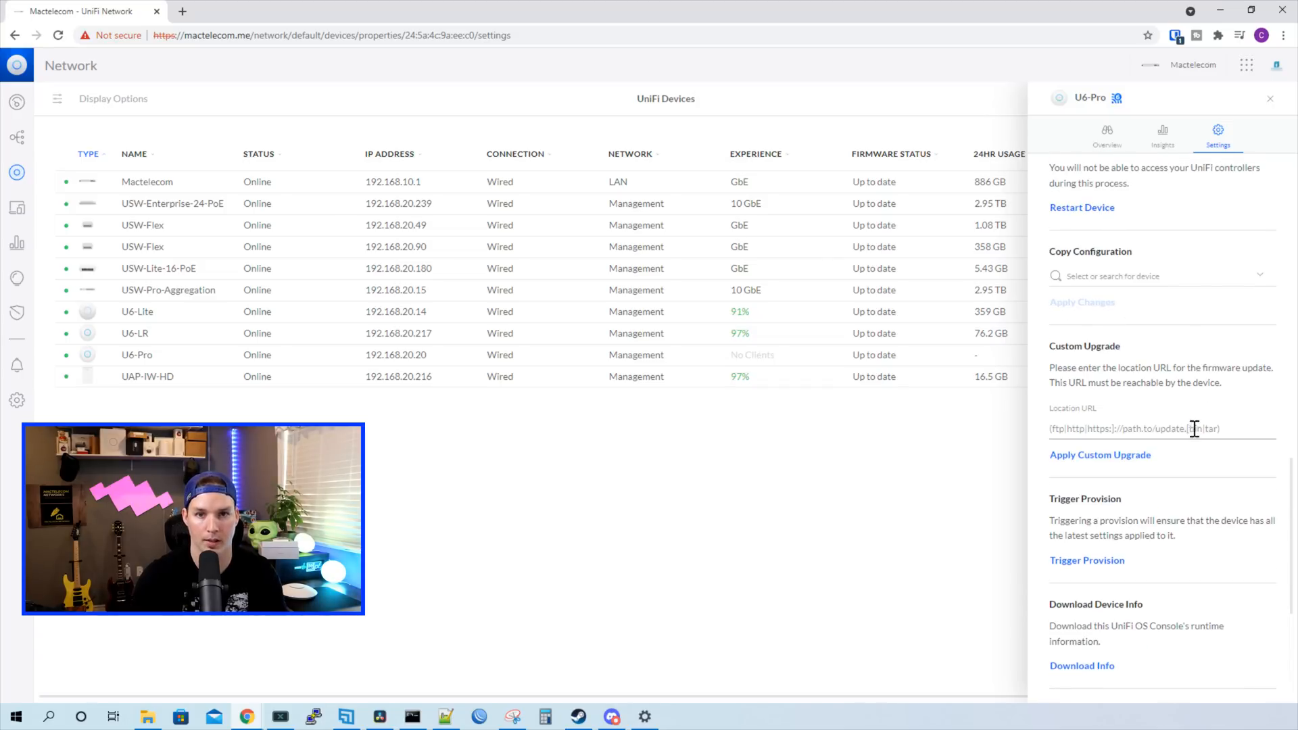
{"action": "left_click", "coordinate": [1269, 97]}
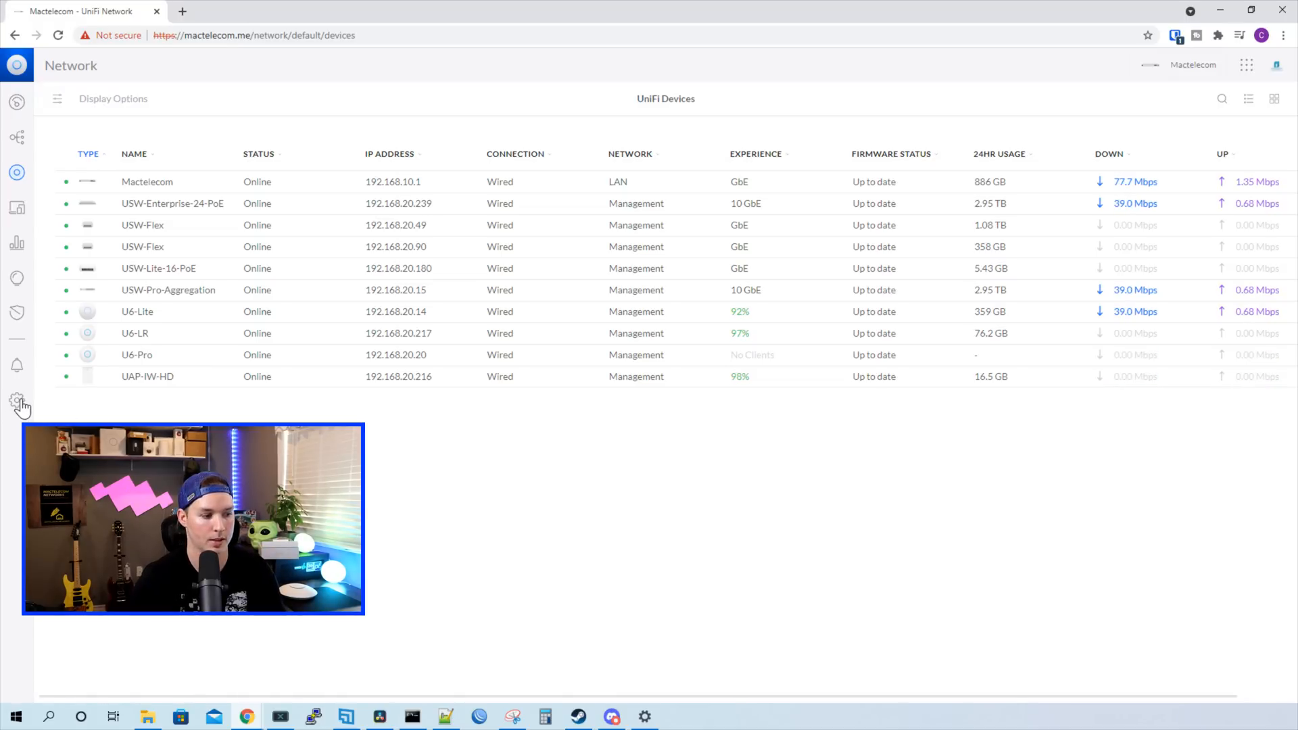
Add a VLAN 2 network with Auto Scale off and gateway 192.168.222.1/24.
{"action": "left_click", "coordinate": [16, 400]}
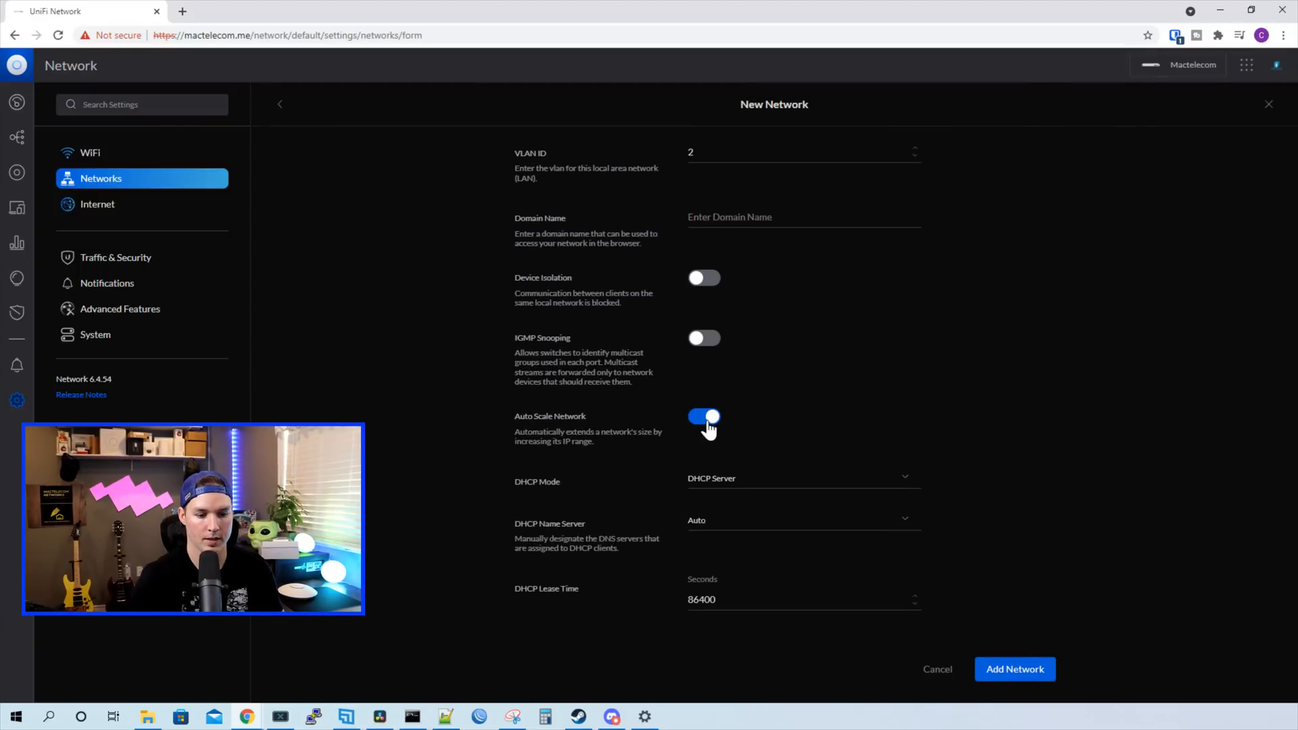
{"action": "left_click", "coordinate": [703, 417]}
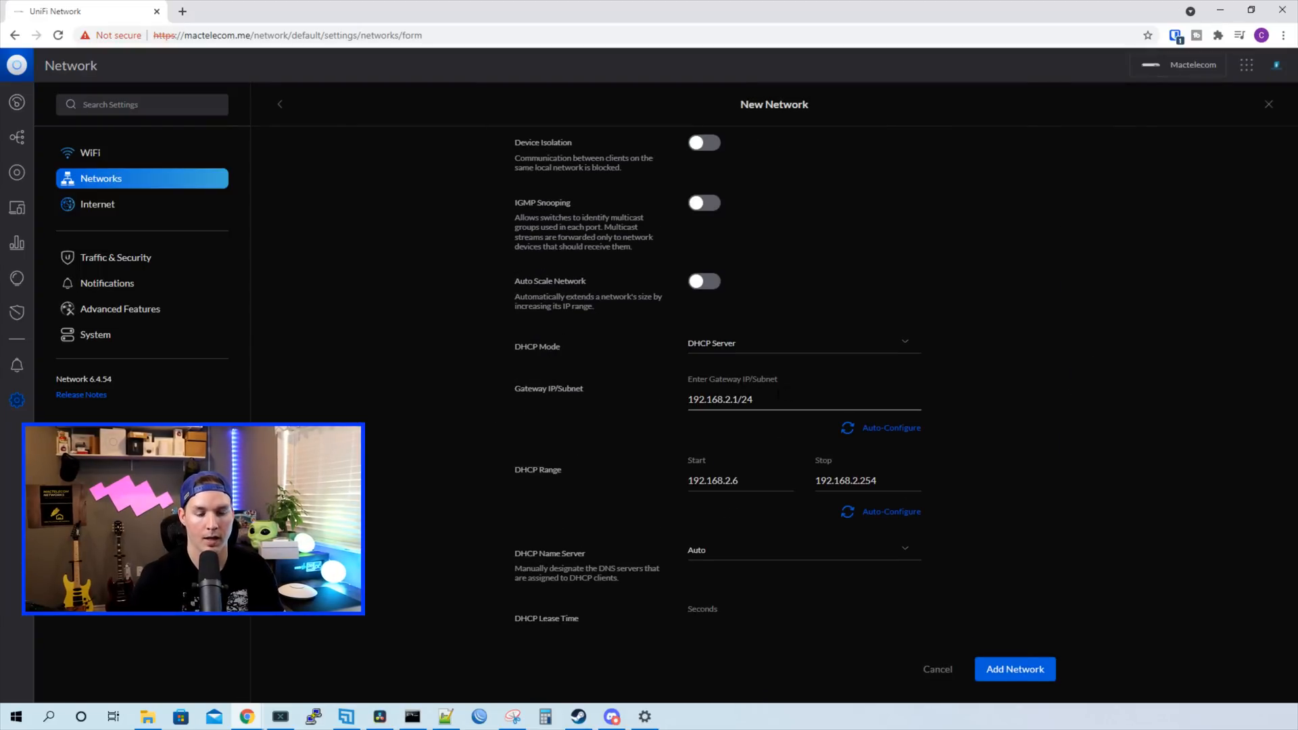
{"action": "left_click", "coordinate": [737, 399]}
{"action": "type", "text": "22"}
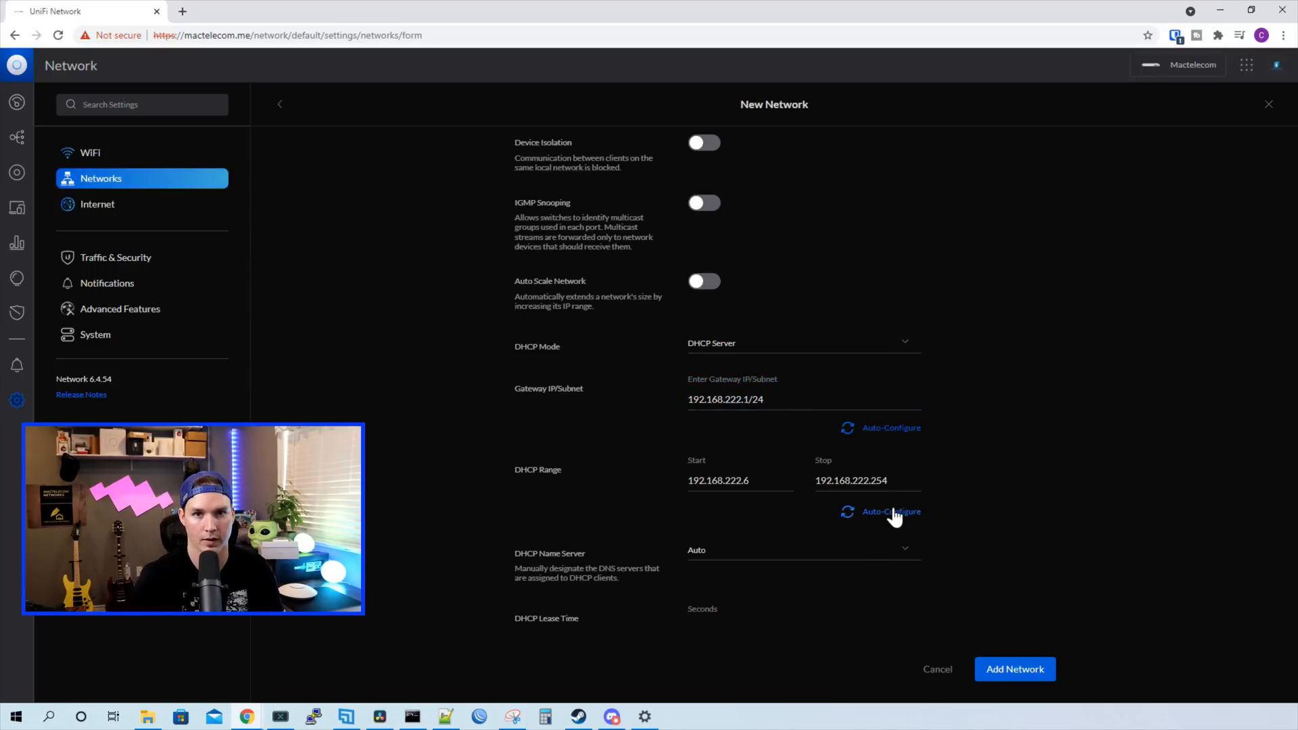
{"action": "left_click", "coordinate": [703, 281]}
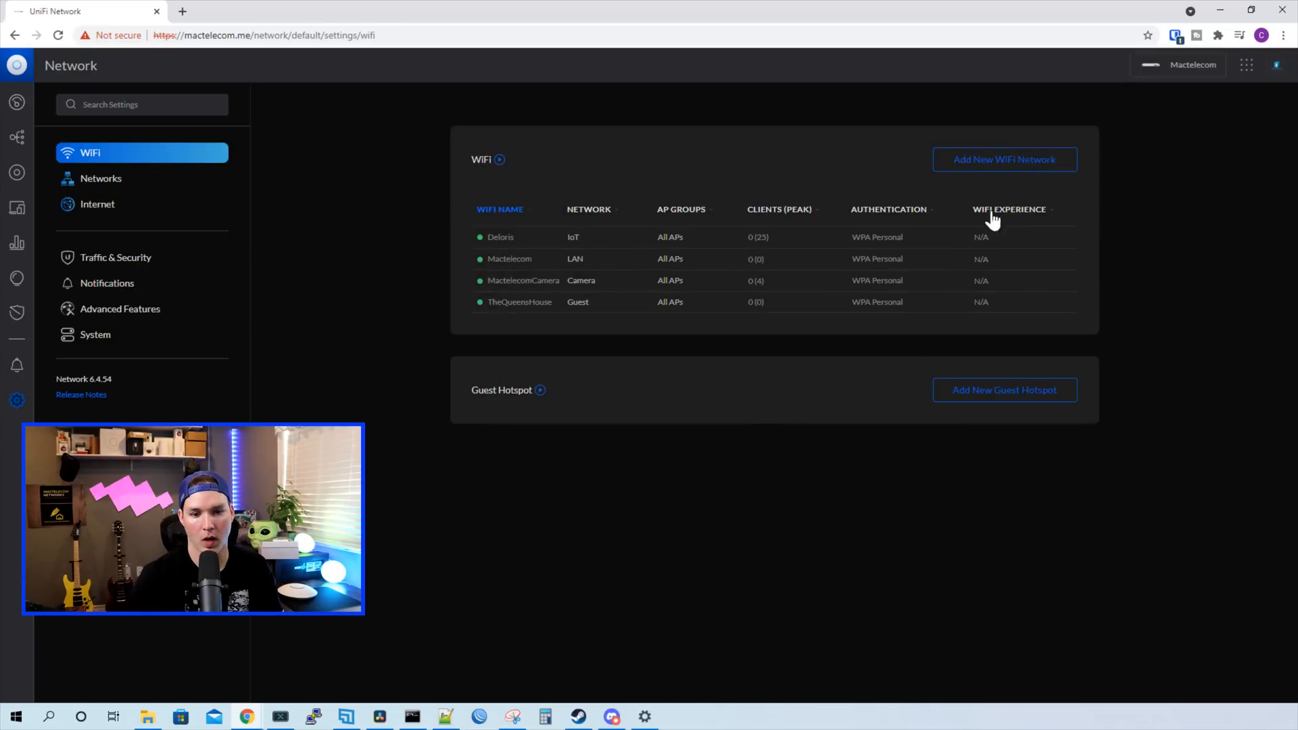
Name the new WiFi 'WiFi 6 Test' and assign it to the WIFI 6 testing network.
{"action": "left_click", "coordinate": [1004, 159]}
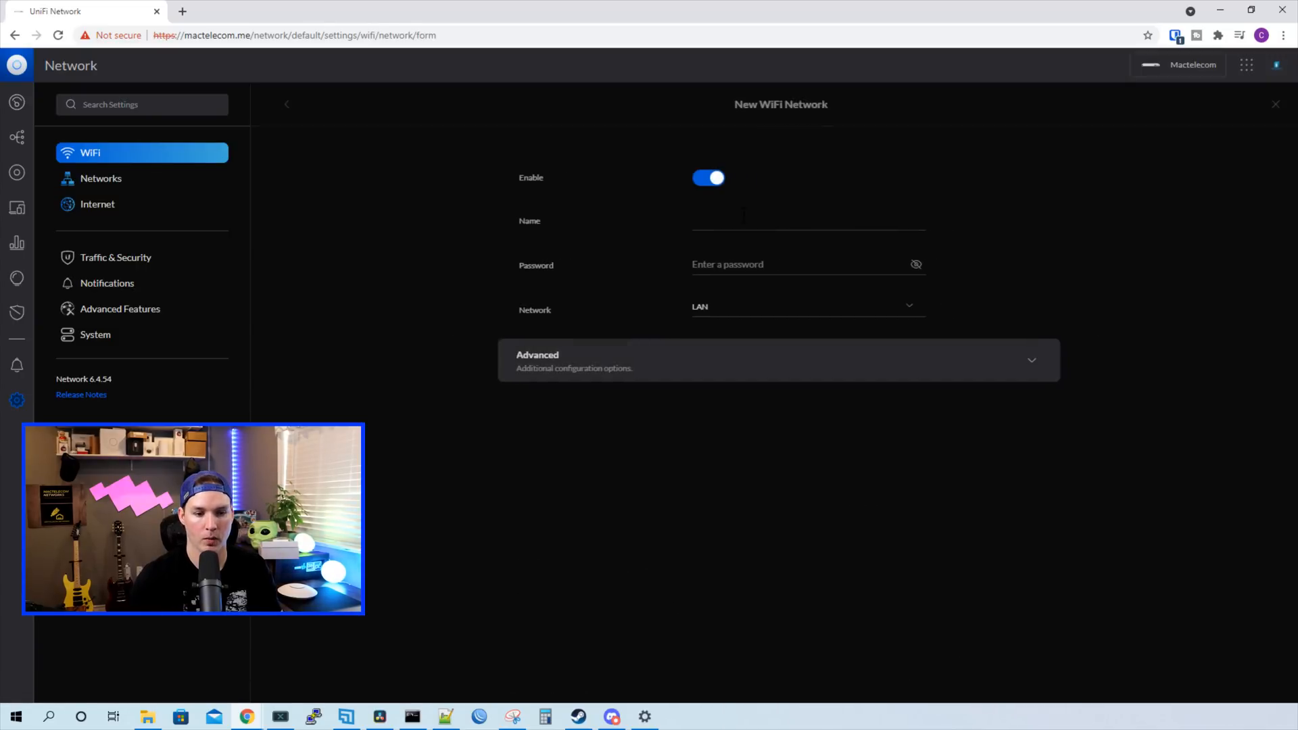
{"action": "type", "text": "WiFi 6"}
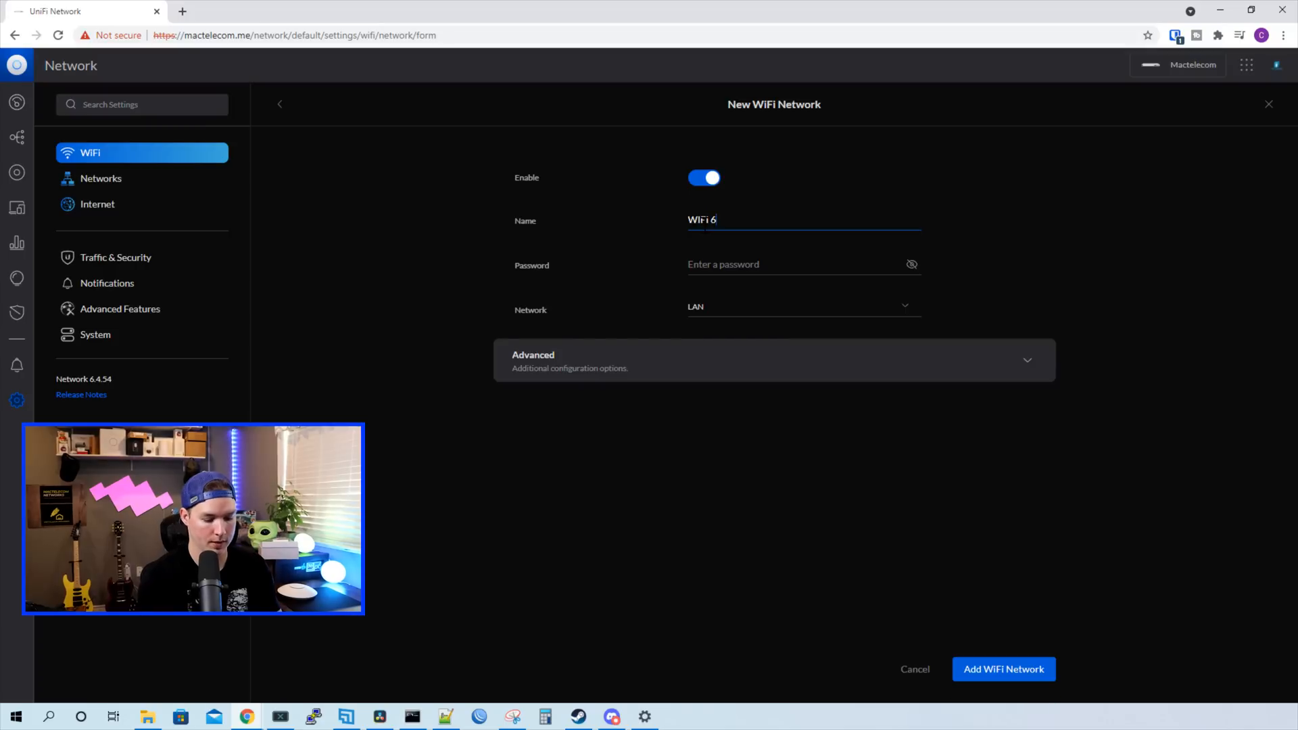
{"action": "type", "text": "Test"}
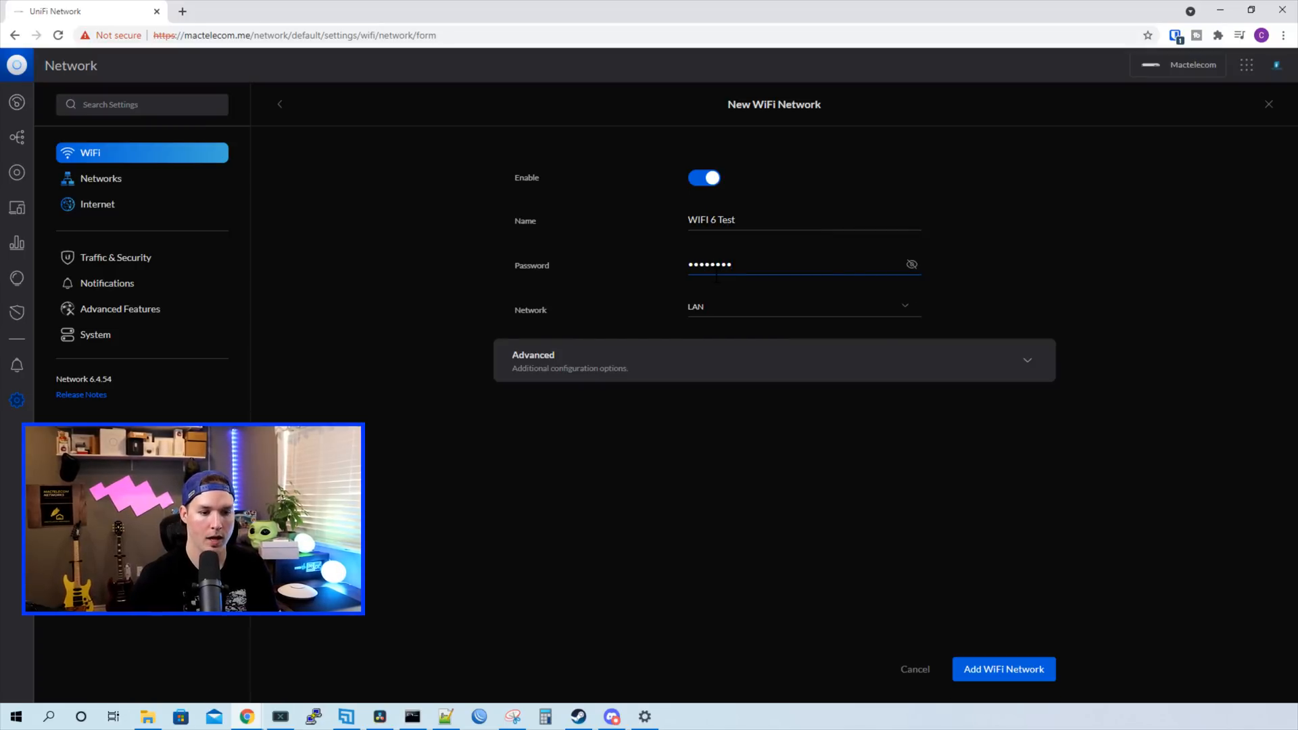
{"action": "left_click", "coordinate": [799, 307]}
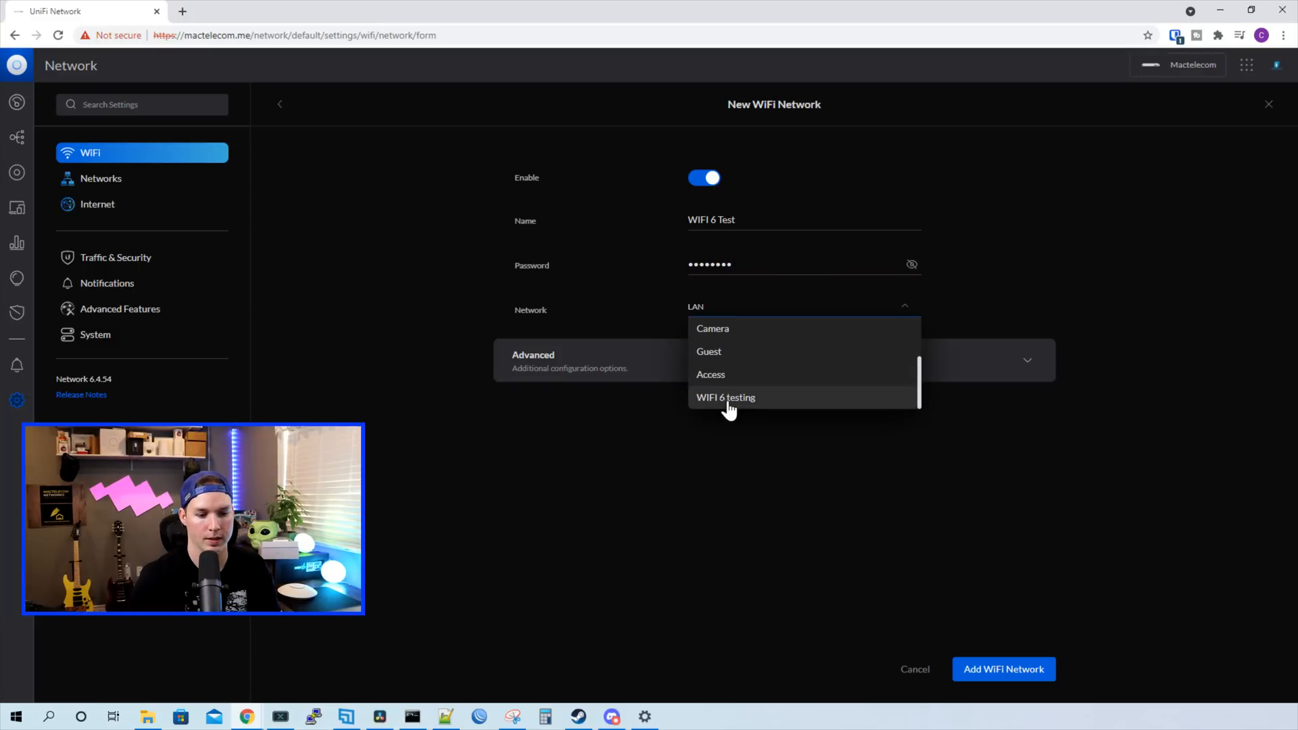
{"action": "left_click", "coordinate": [726, 397]}
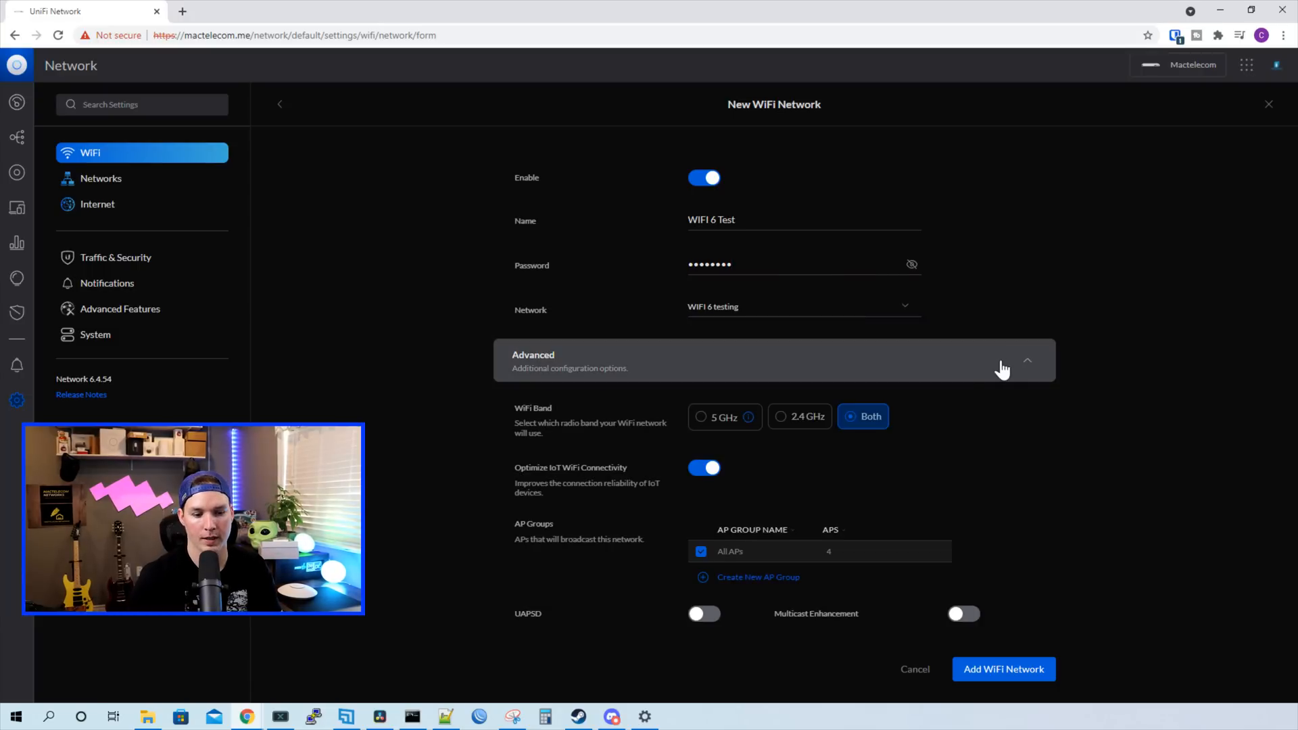
Name the new AP group 'WIFI 6 test', include only the U6-Pro, and create it.
{"action": "scroll", "scroll_direction": "down", "scroll_amount": 3}
{"action": "type", "text": "W"}
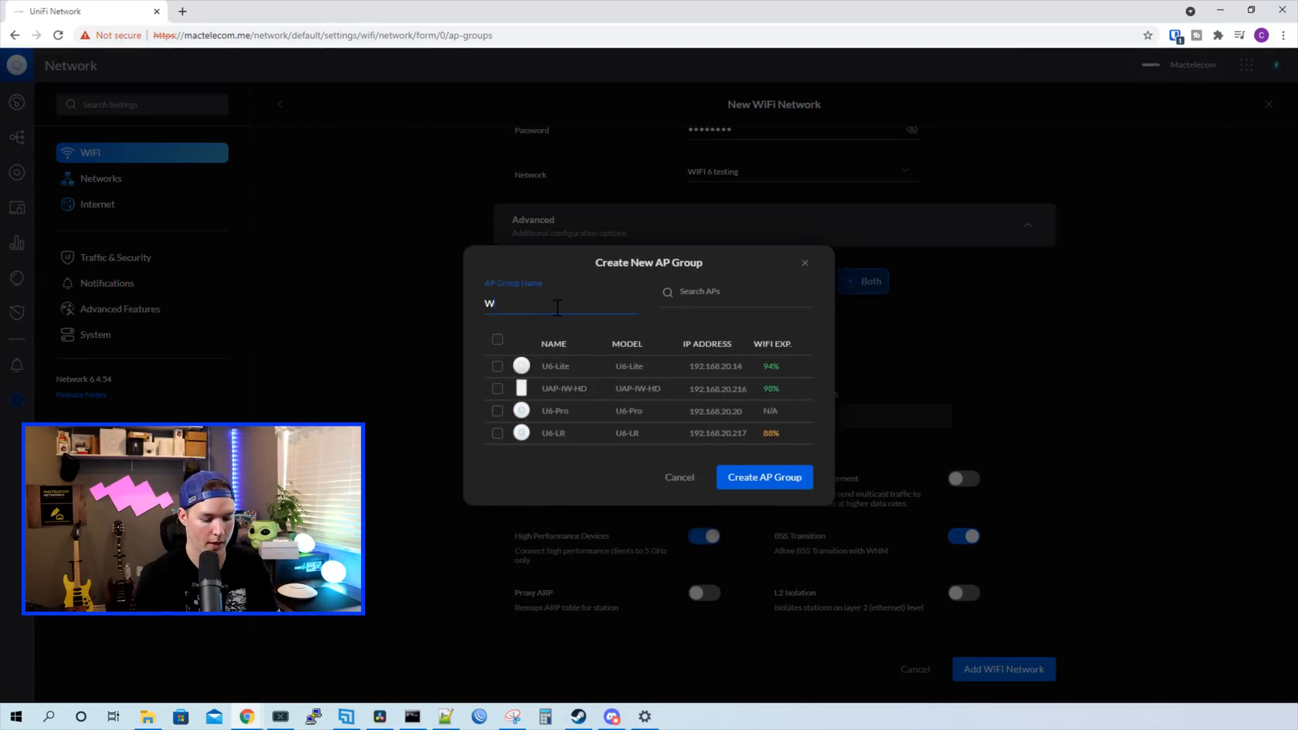
{"action": "type", "text": "IFI 6 test"}
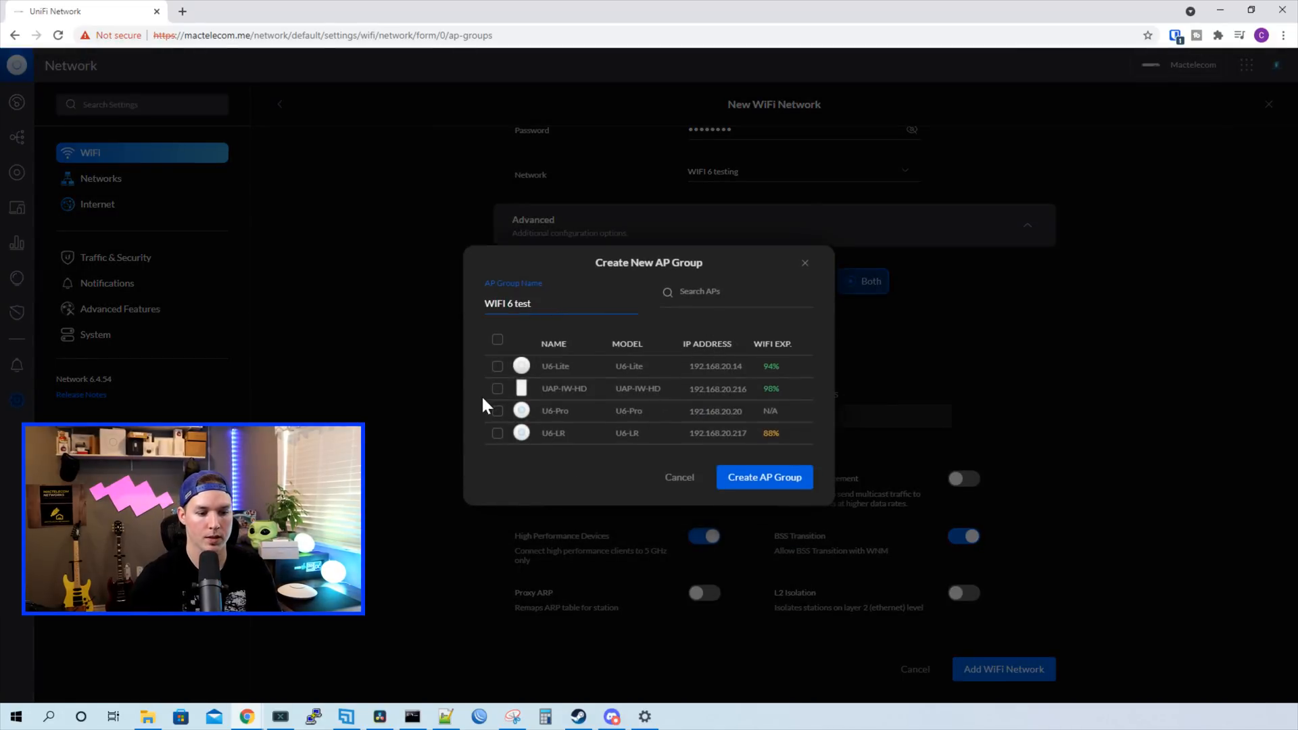
{"action": "left_click", "coordinate": [497, 411]}
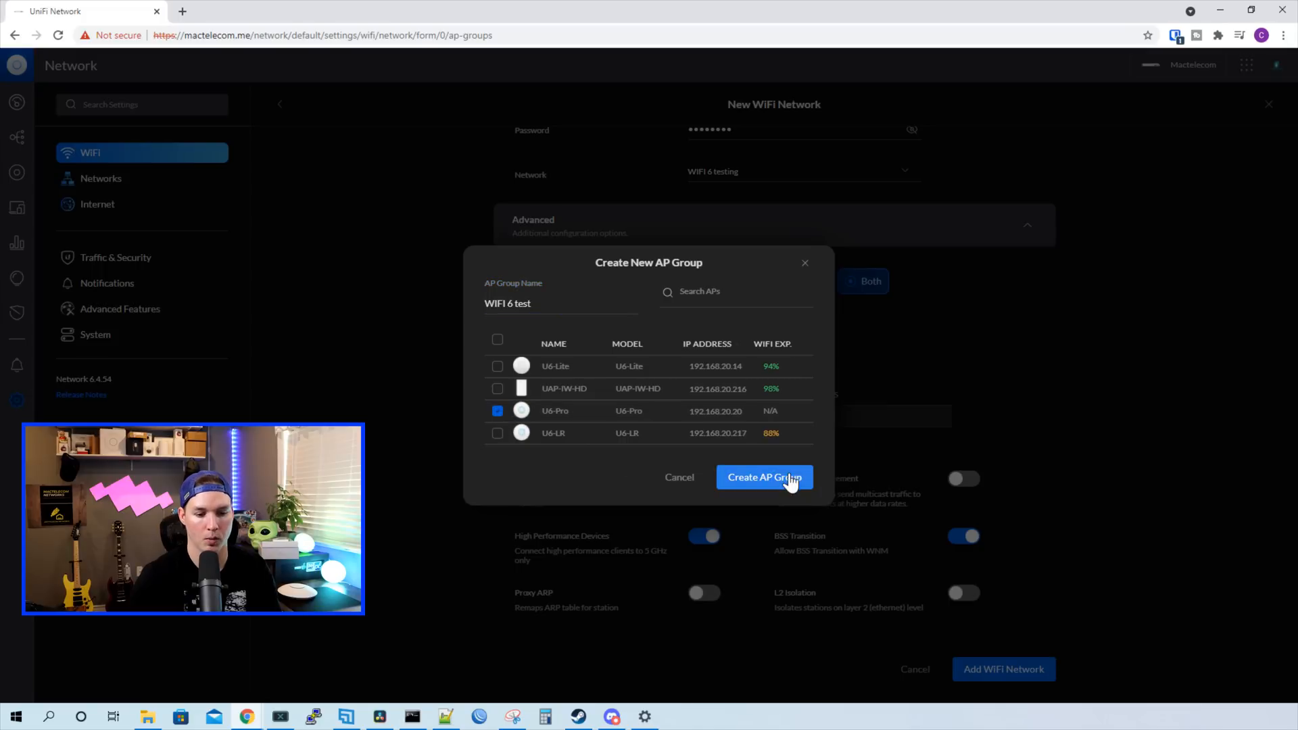
{"action": "left_click", "coordinate": [762, 477]}
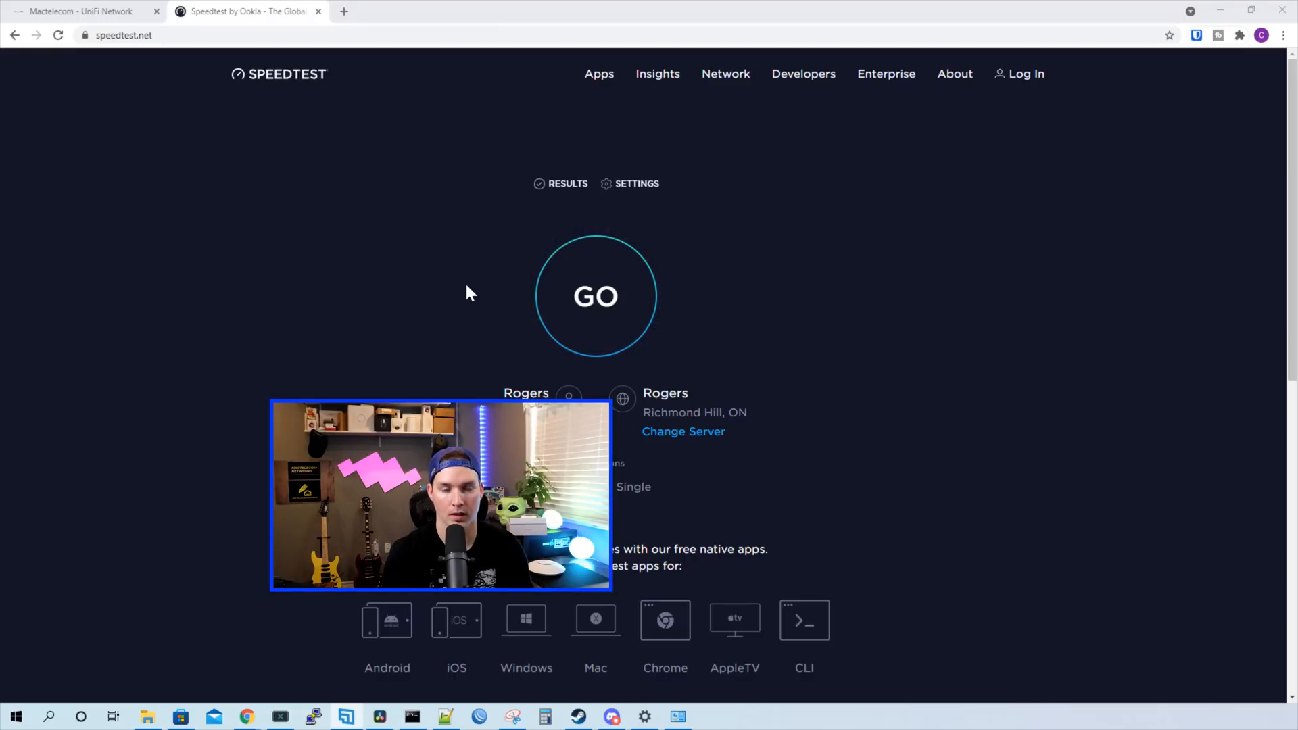
Start the Speedtest.net run against the Rogers Richmond Hill server.
{"action": "left_click", "coordinate": [595, 296]}
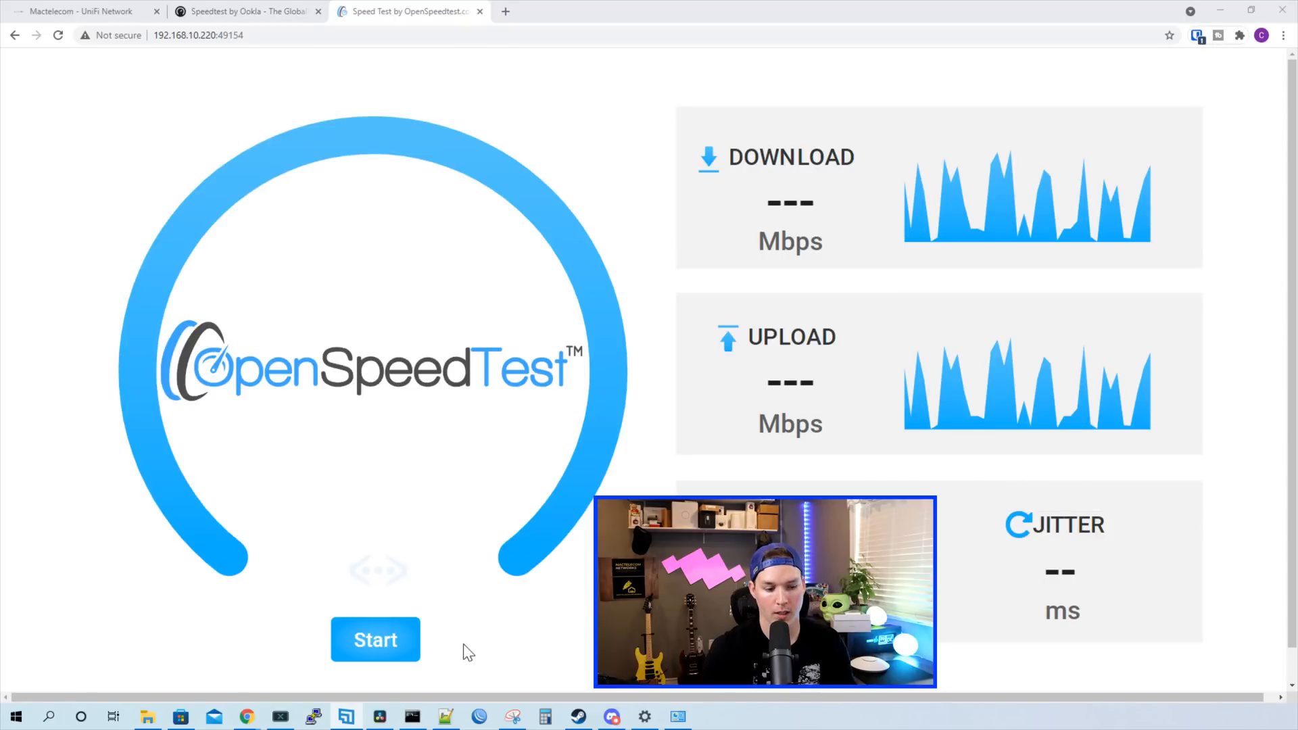
Run the local OpenSpeedTest, getting 629.0 Mbps down, 529.9 Mbps up and 2 ms ping.
{"action": "left_click", "coordinate": [374, 639]}
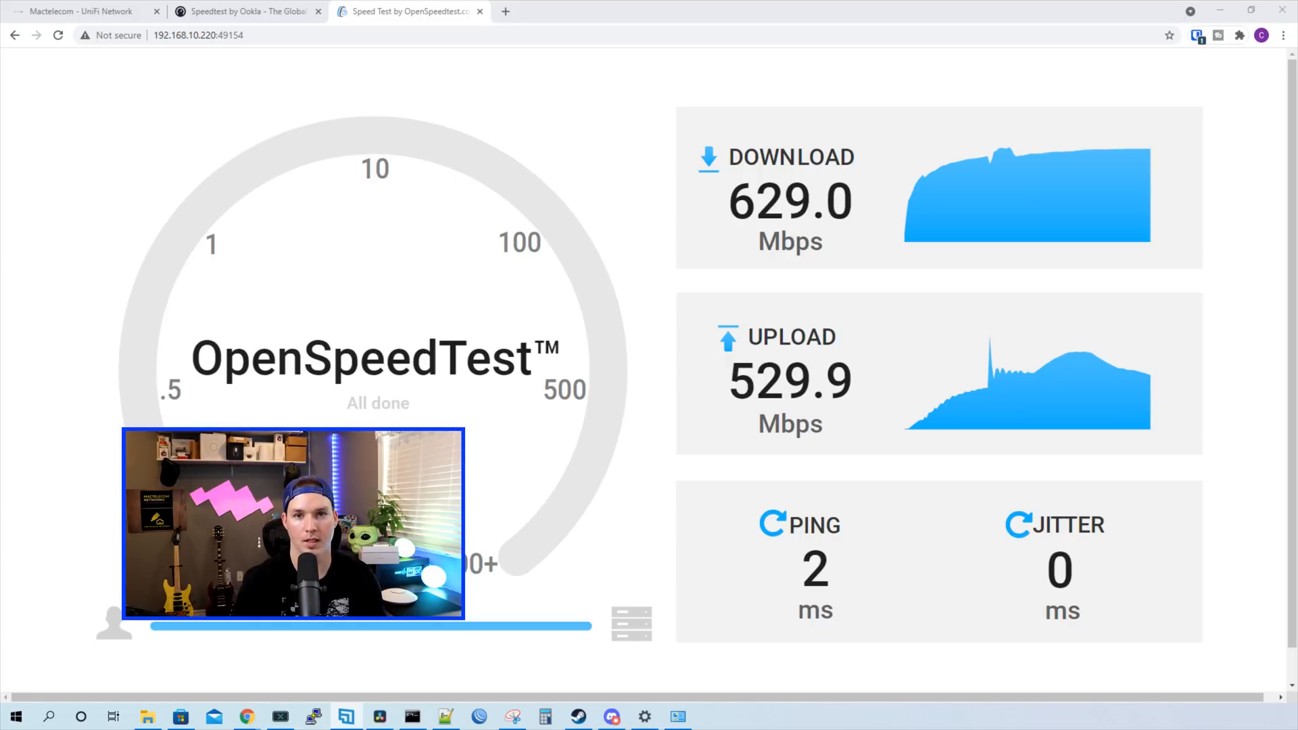
{"action": "left_click", "coordinate": [83, 10]}
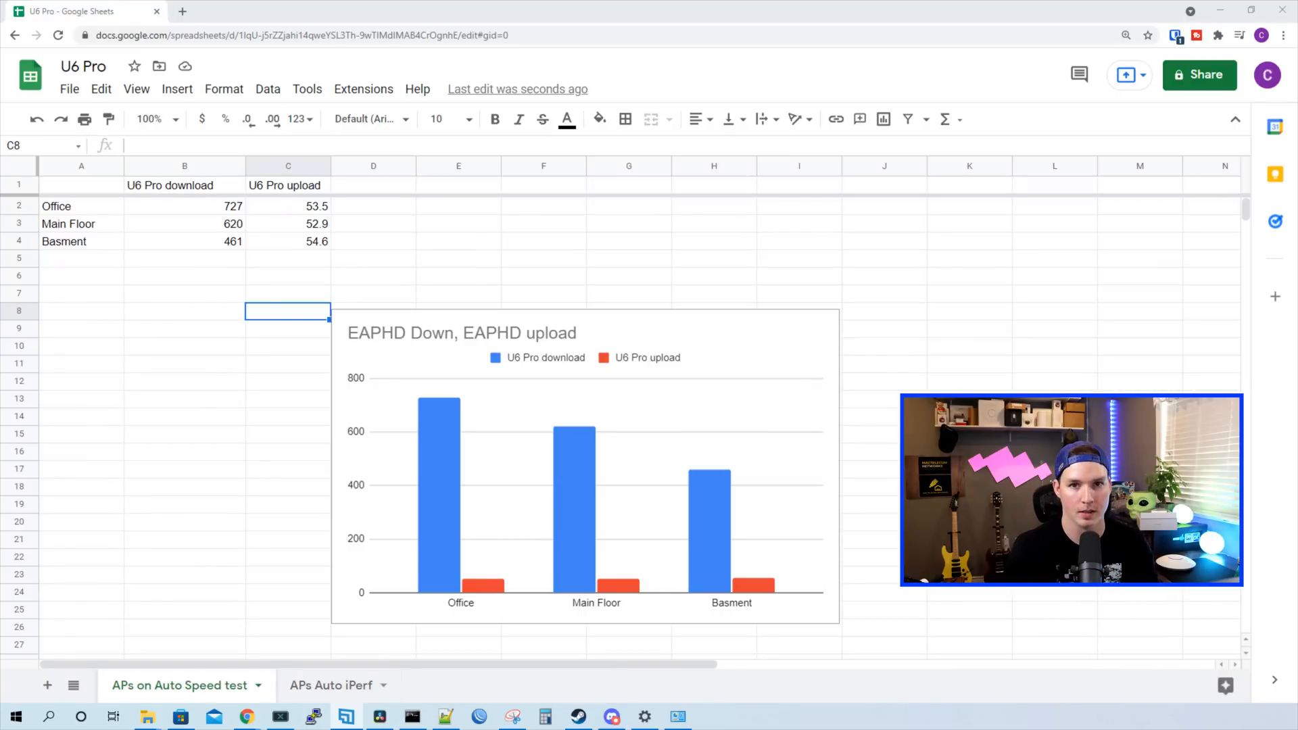
{"action": "mouse_move", "coordinate": [171, 418]}
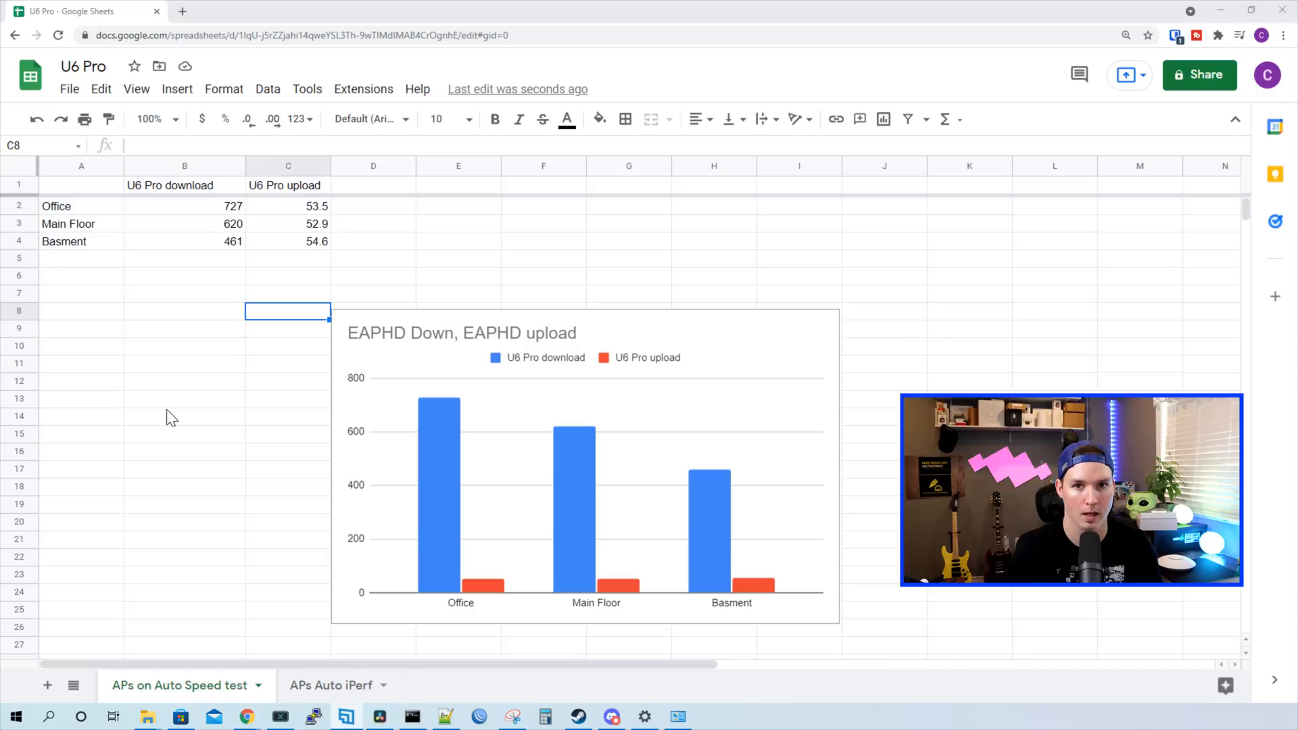
{"action": "mouse_move", "coordinate": [296, 636]}
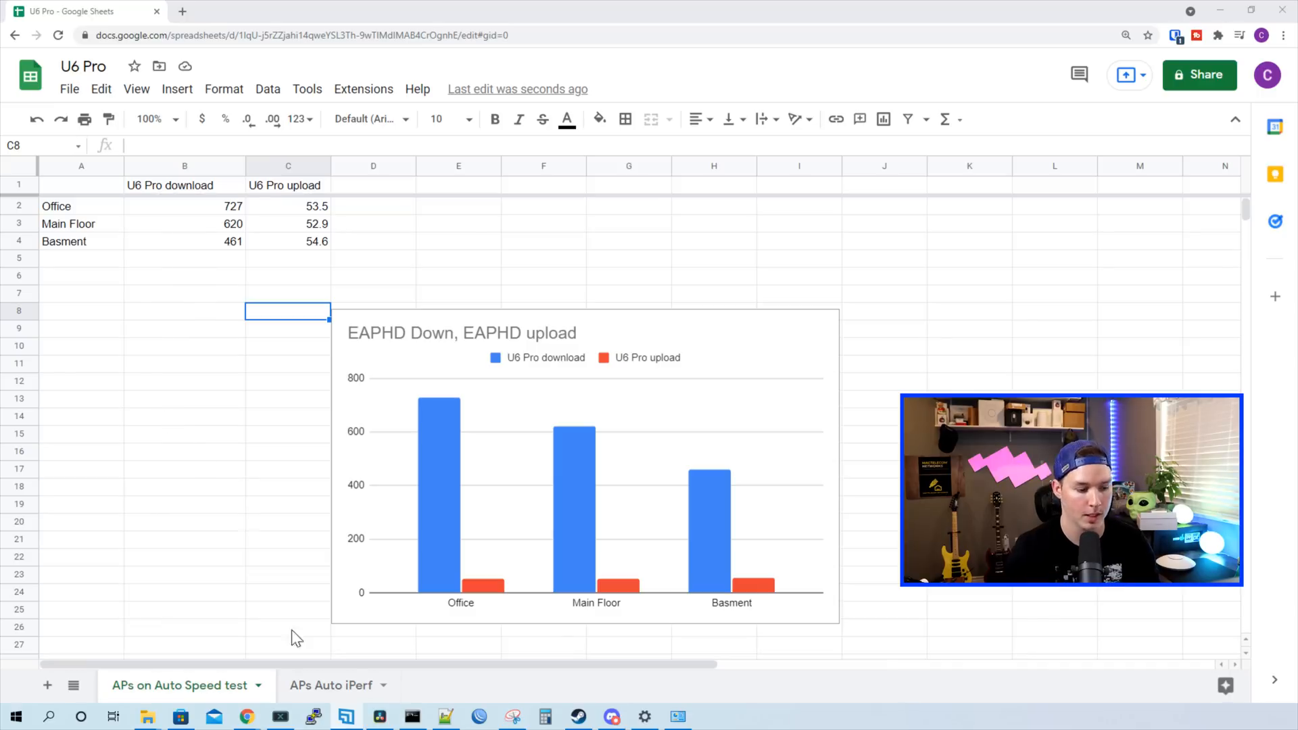
Switch to the APs Auto iPerf sheet showing the U6 Pro download/upload chart.
{"action": "left_click", "coordinate": [330, 685]}
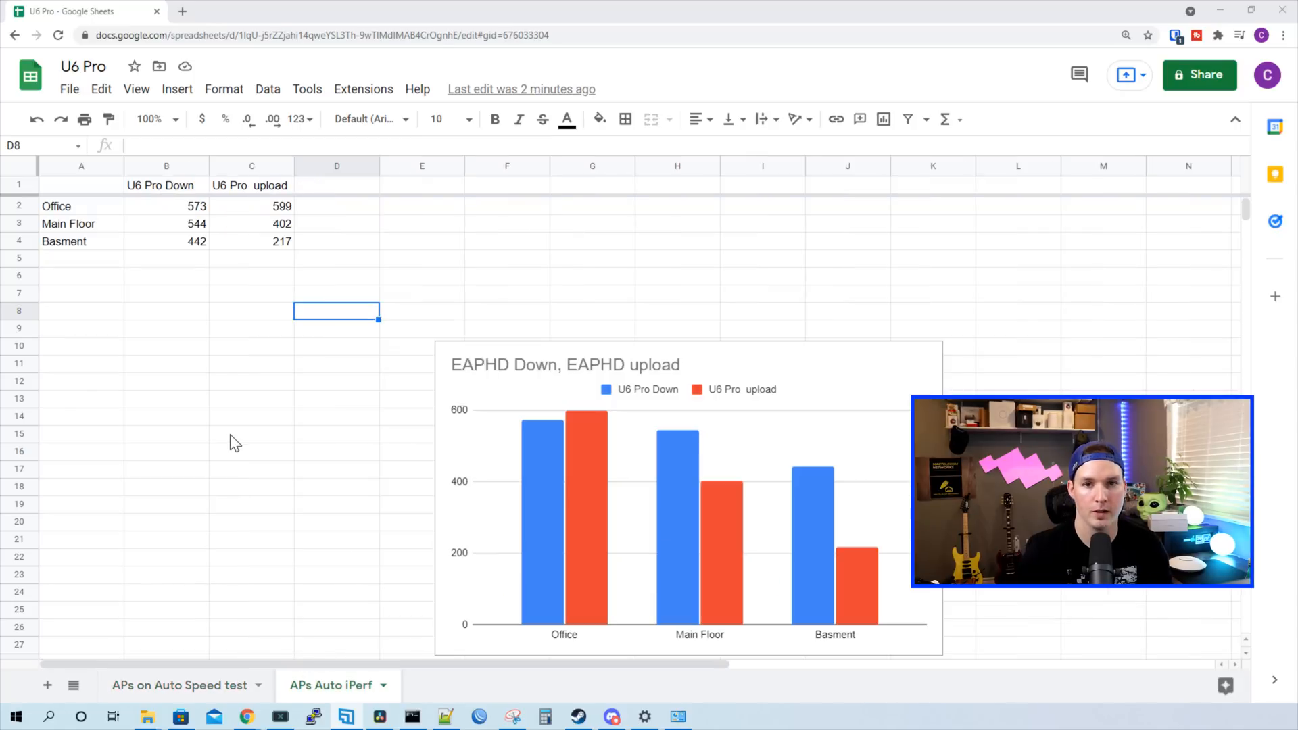